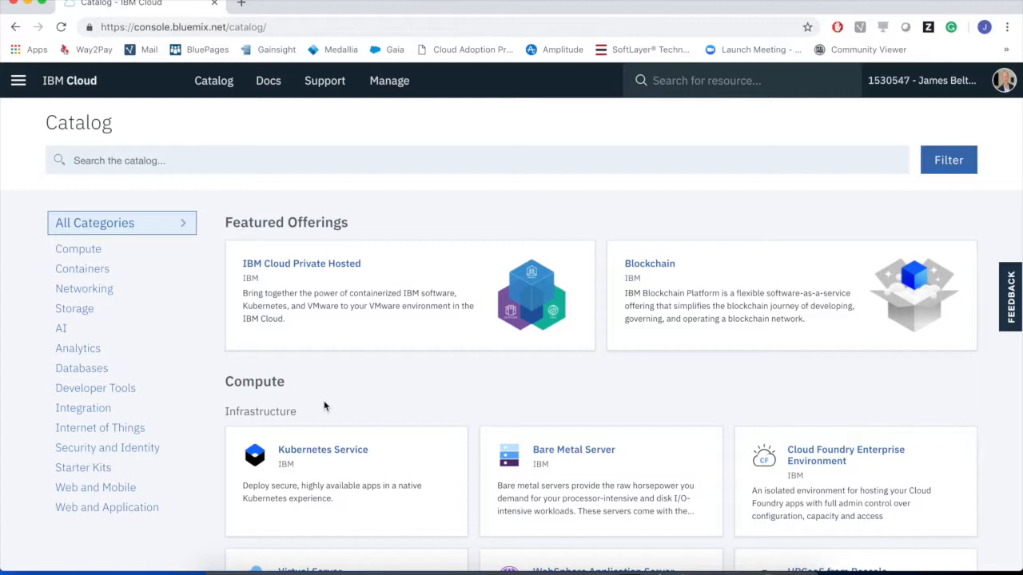
{"action": "mouse_move", "coordinate": [90, 326]}
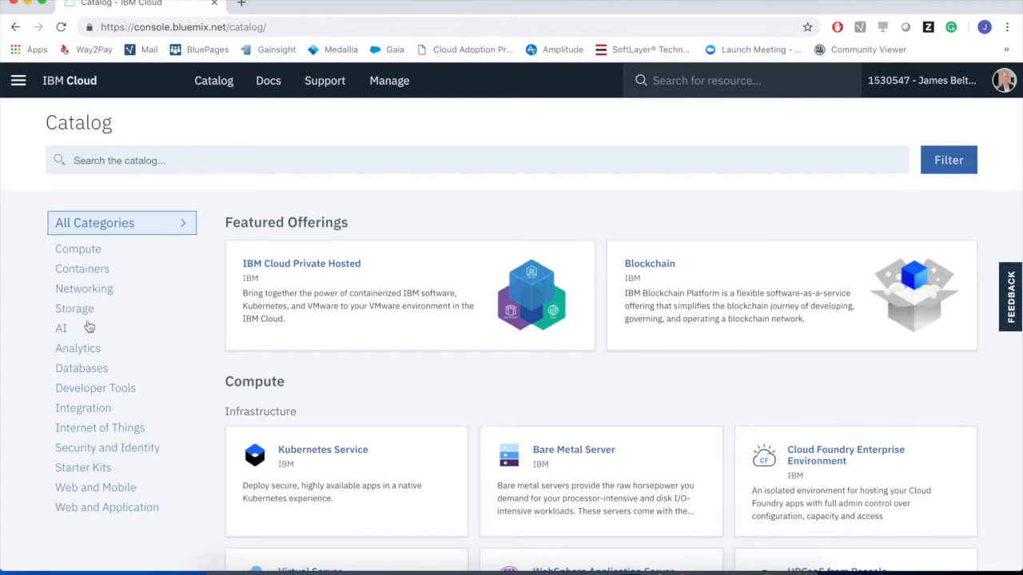
- Filter the catalog to the Storage category (Block, File, Object Storage, box)
{"action": "left_click", "coordinate": [73, 308]}
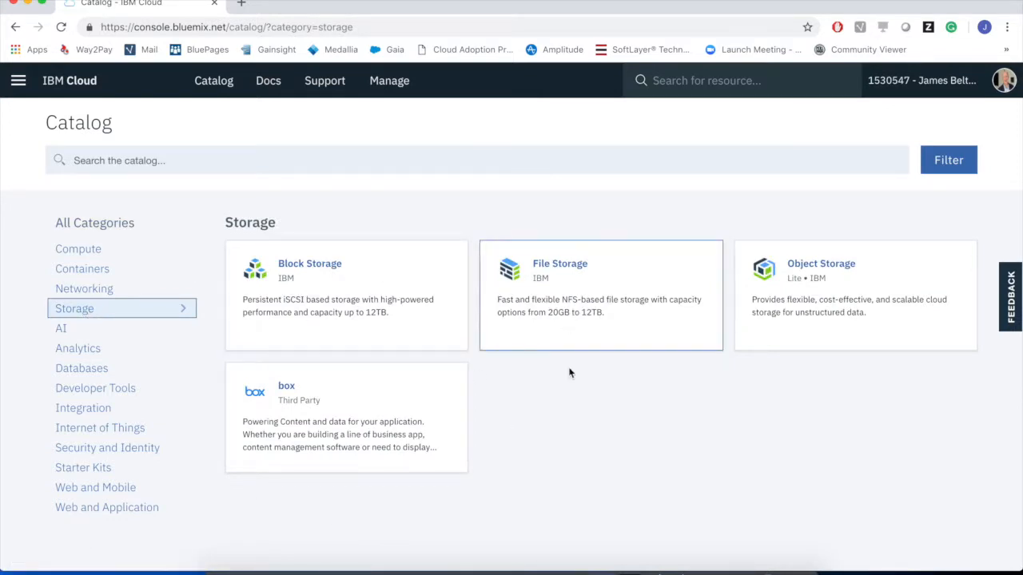
{"action": "mouse_move", "coordinate": [841, 303]}
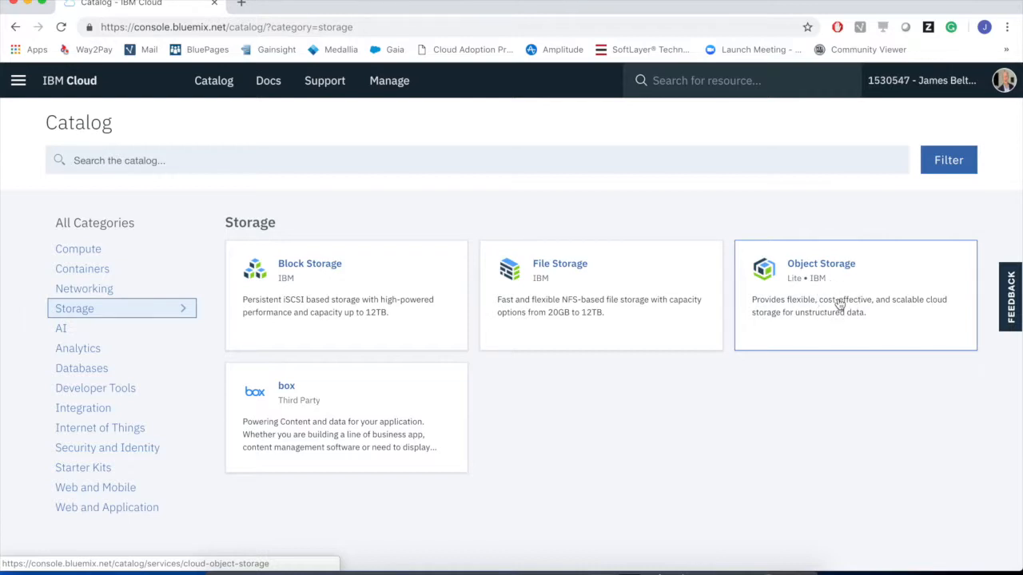
- Open the Cloud Object Storage offering and review its features and Lite pricing plan
{"action": "left_click", "coordinate": [822, 263]}
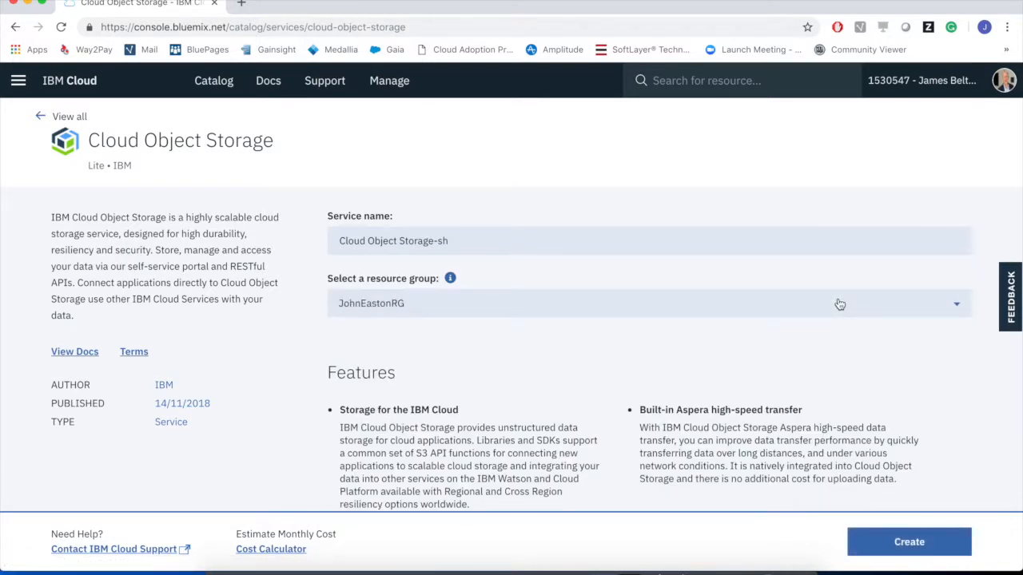
{"action": "scroll", "scroll_direction": "down", "scroll_amount": 3}
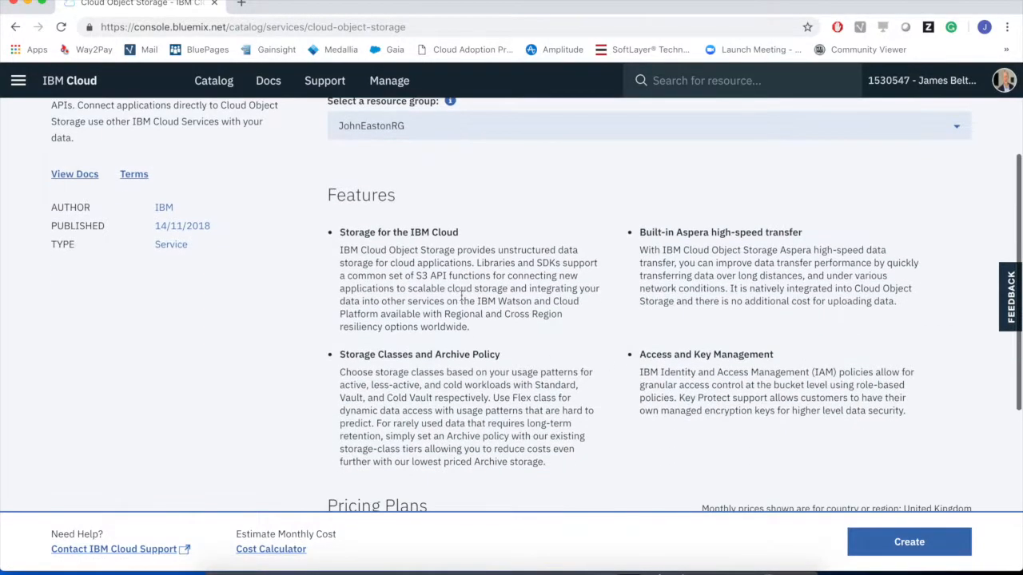
{"action": "mouse_move", "coordinate": [423, 388]}
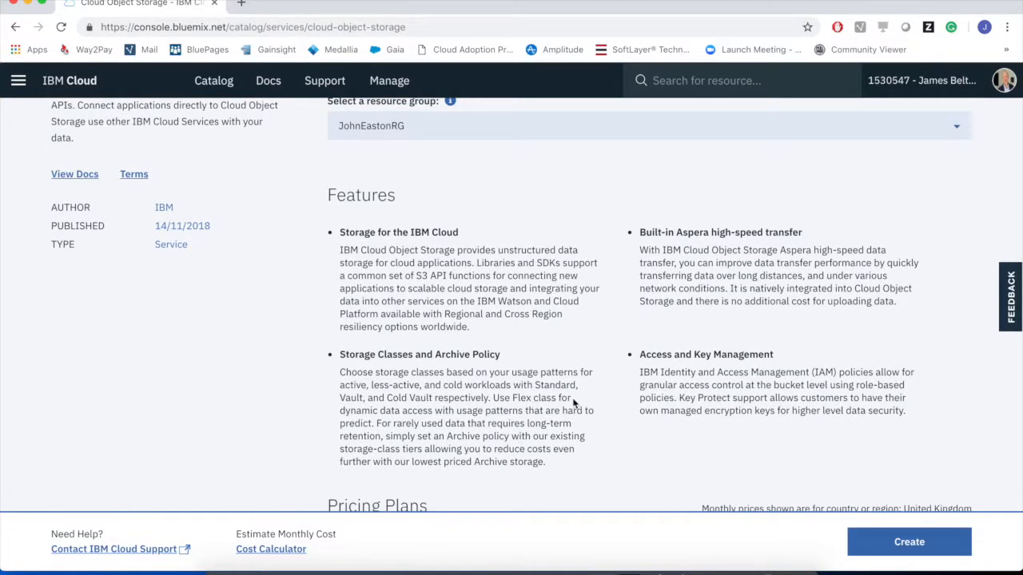
{"action": "scroll", "scroll_direction": "down", "scroll_amount": 3}
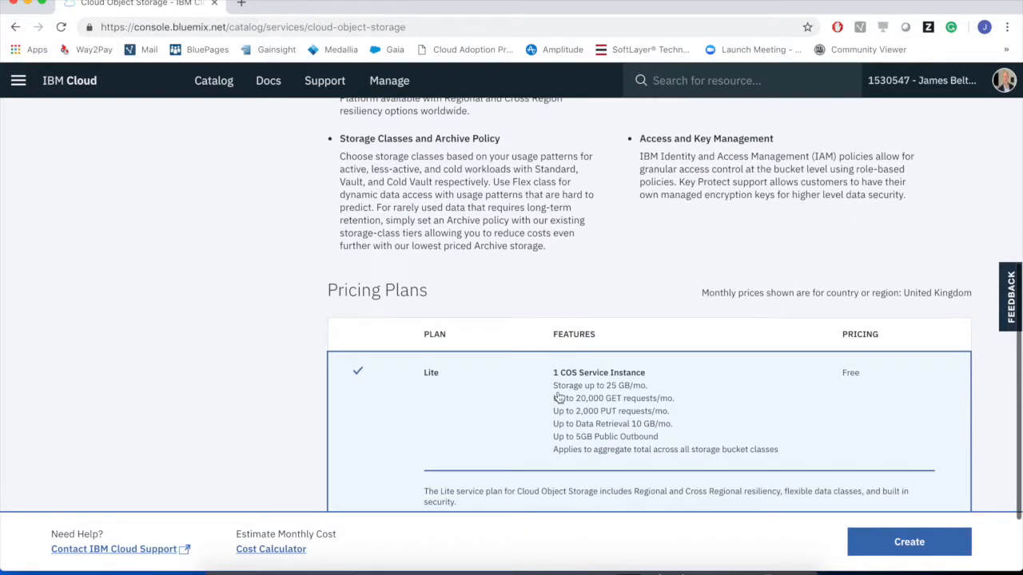
{"action": "scroll", "scroll_direction": "down", "scroll_amount": 3}
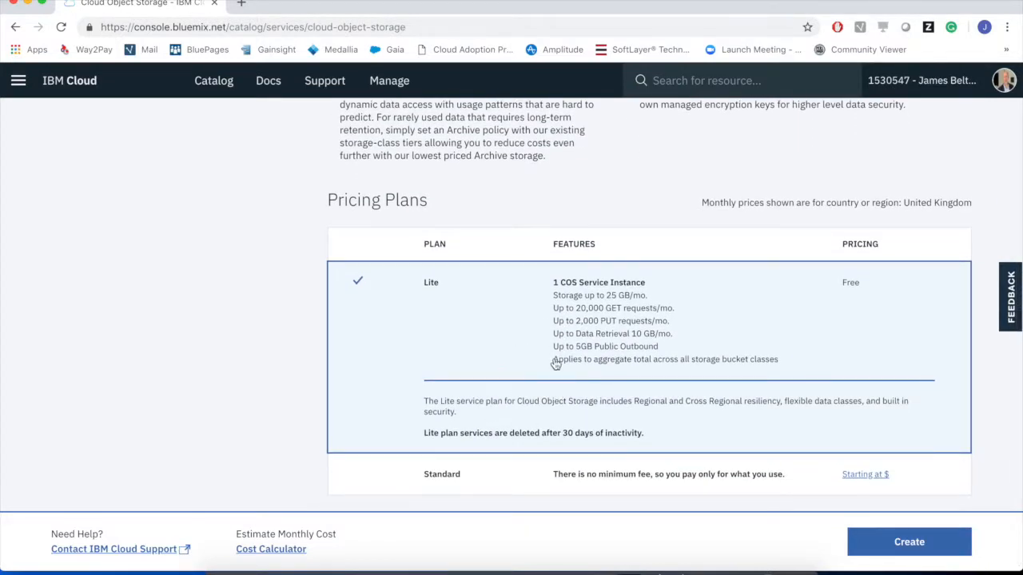
{"action": "mouse_move", "coordinate": [547, 371]}
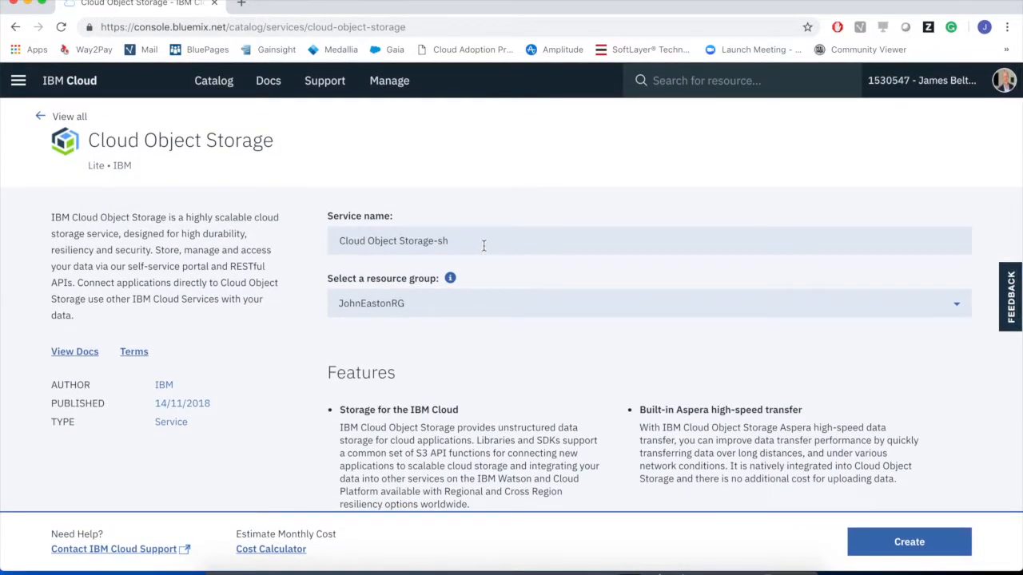
- Name the new Cloud Object Storage service COStrainingvideos
{"action": "left_click", "coordinate": [483, 240]}
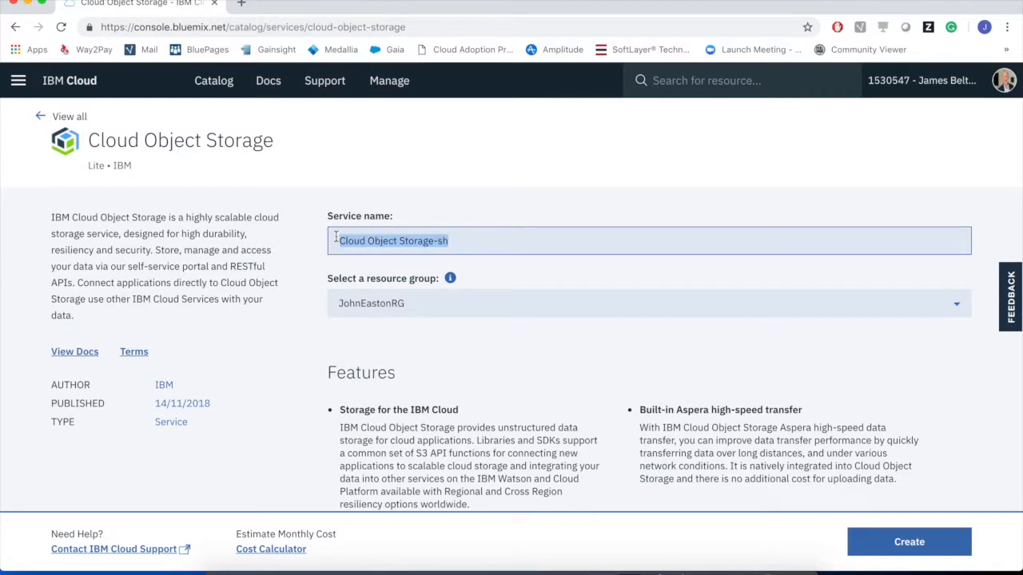
{"action": "type", "text": "COS"}
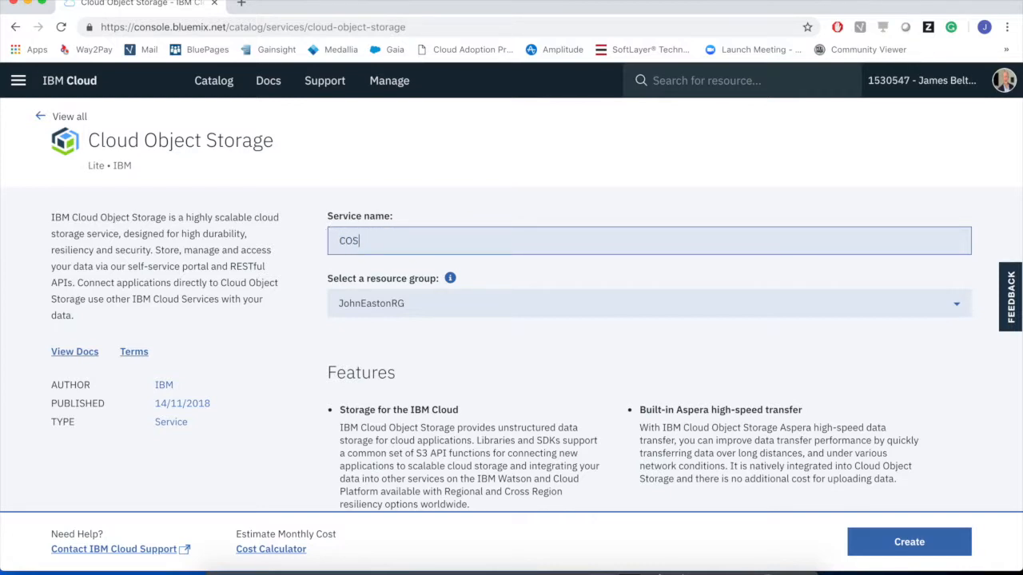
{"action": "type", "text": "trainin"}
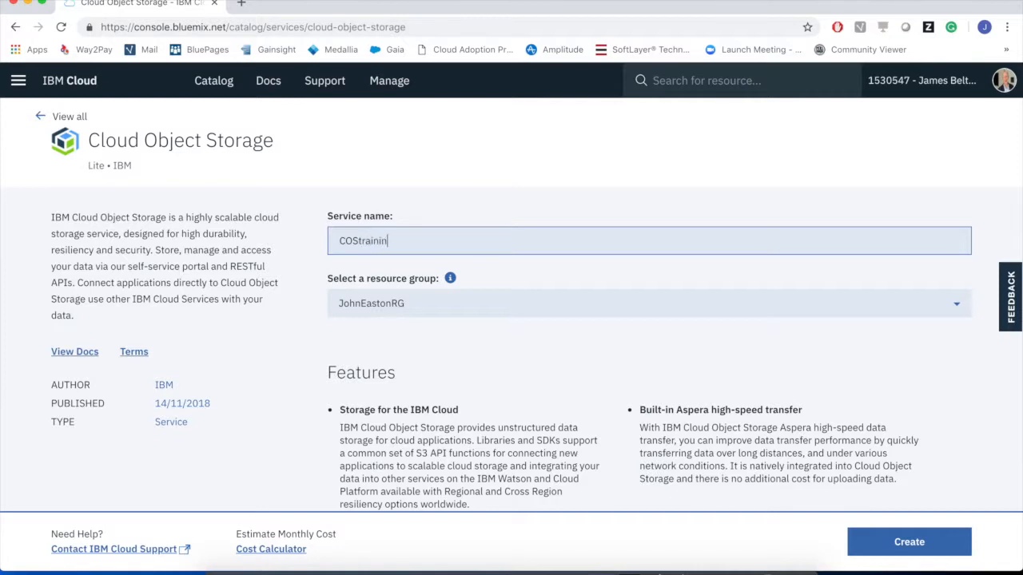
{"action": "type", "text": "gvid"}
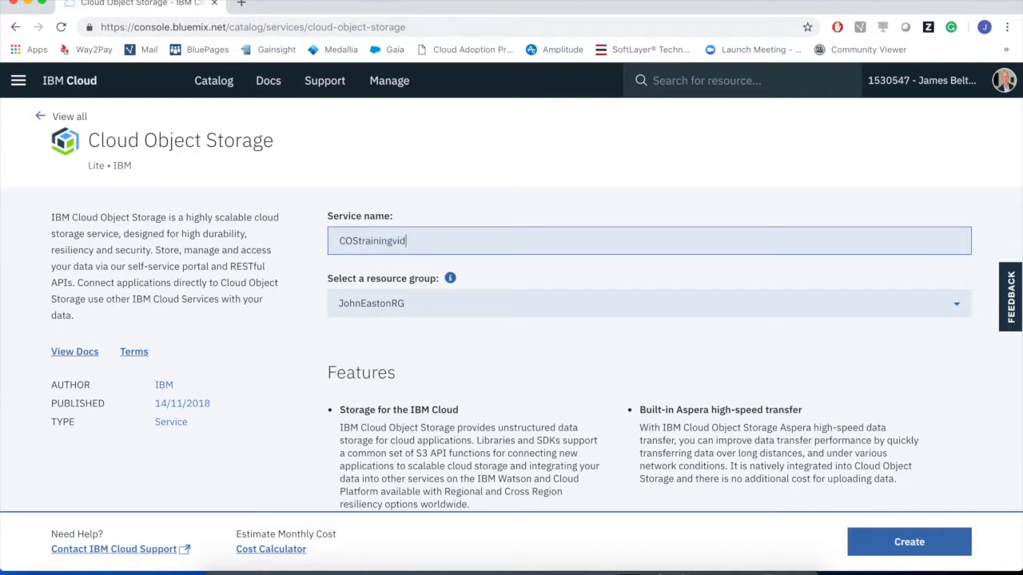
{"action": "type", "text": "eos"}
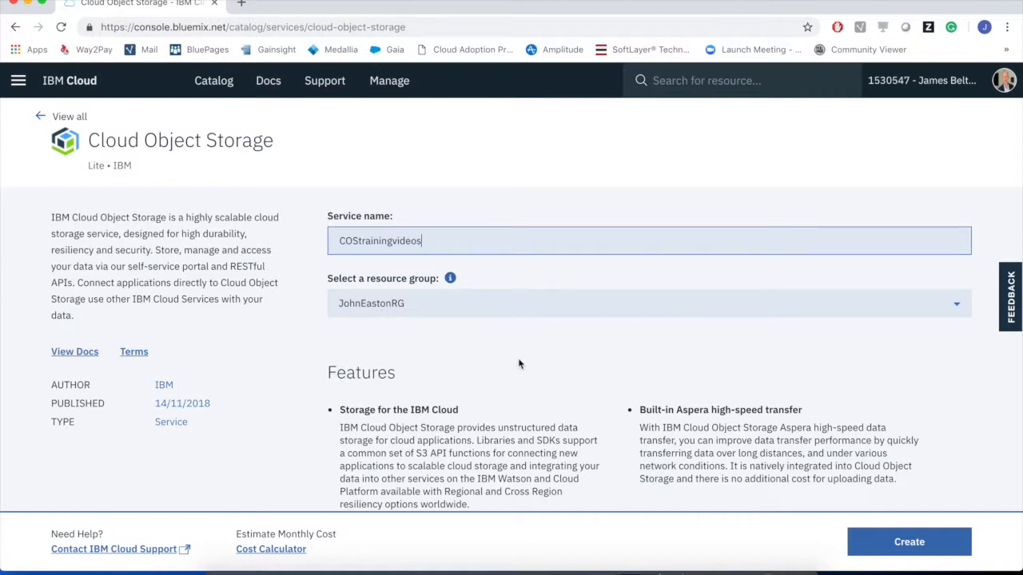
{"action": "mouse_move", "coordinate": [365, 323]}
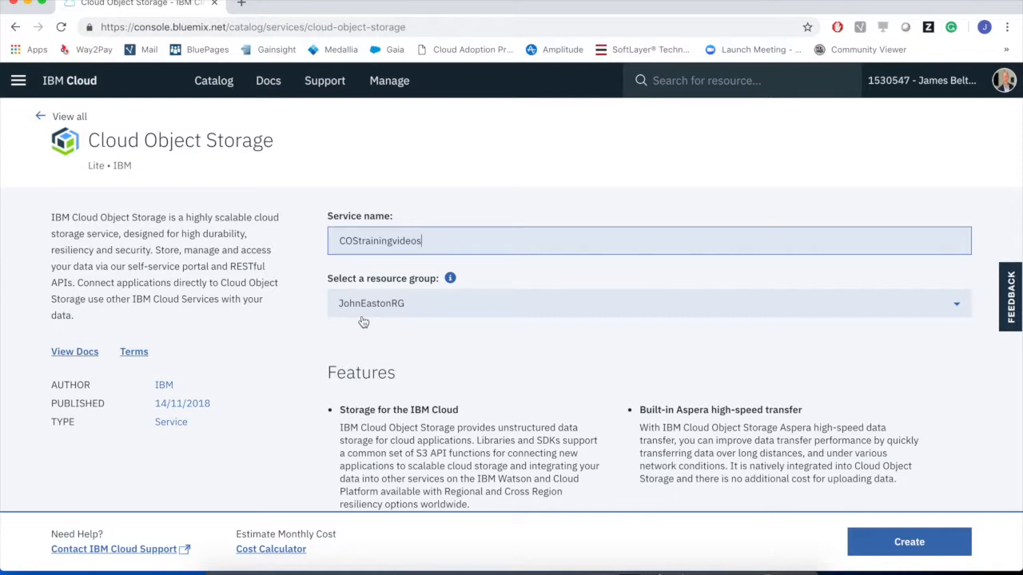
{"action": "mouse_move", "coordinate": [351, 334]}
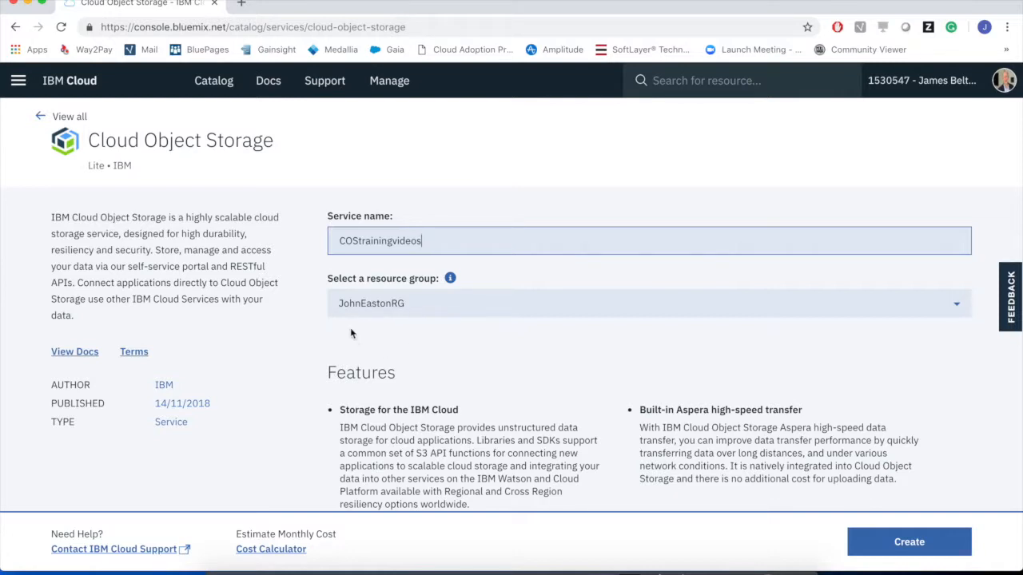
{"action": "mouse_move", "coordinate": [866, 522]}
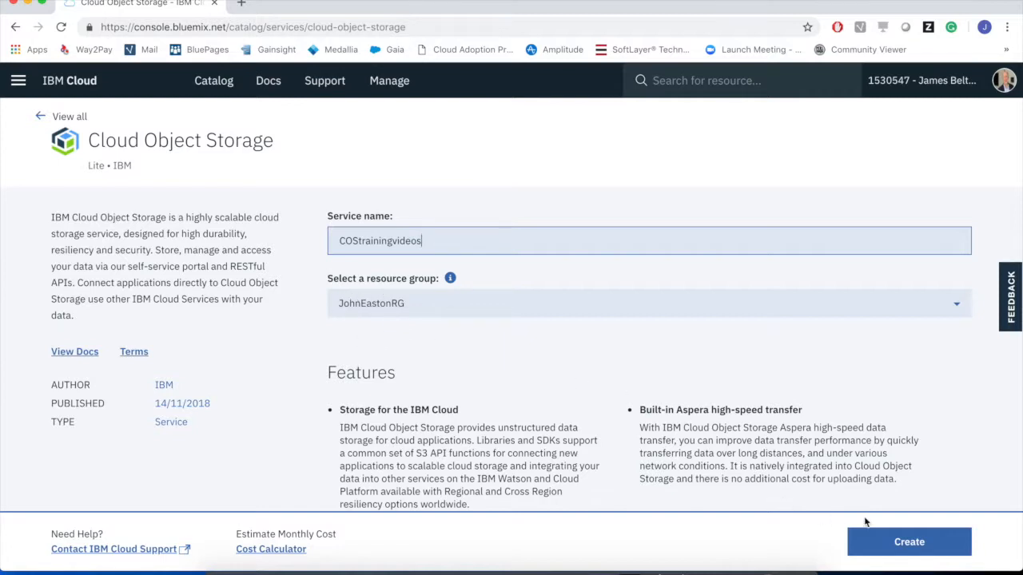
{"action": "mouse_move", "coordinate": [908, 542]}
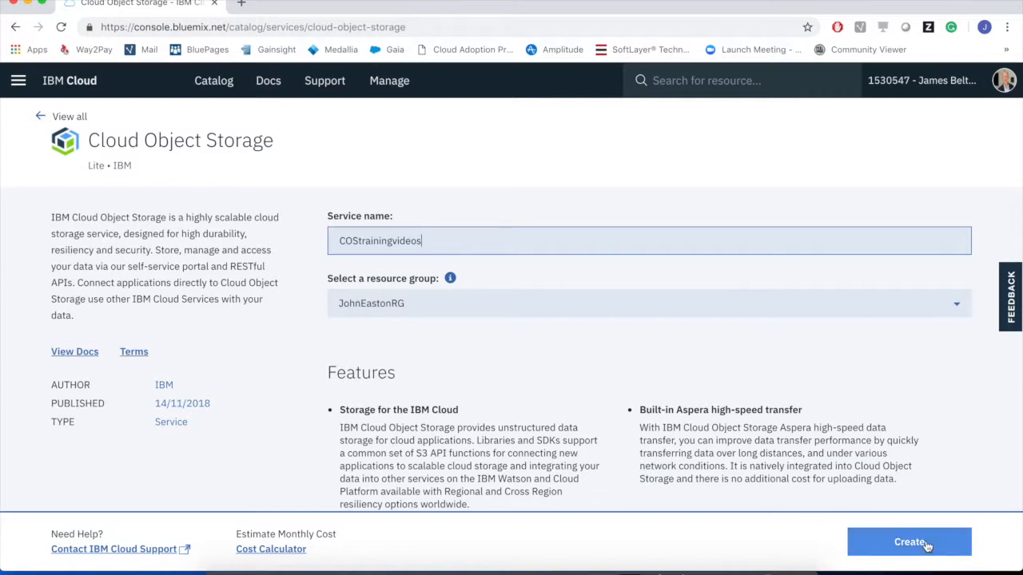
- Create the COStrainingvideos instance and reach the Create a bucket section of its getting-started page
{"action": "left_click", "coordinate": [908, 542]}
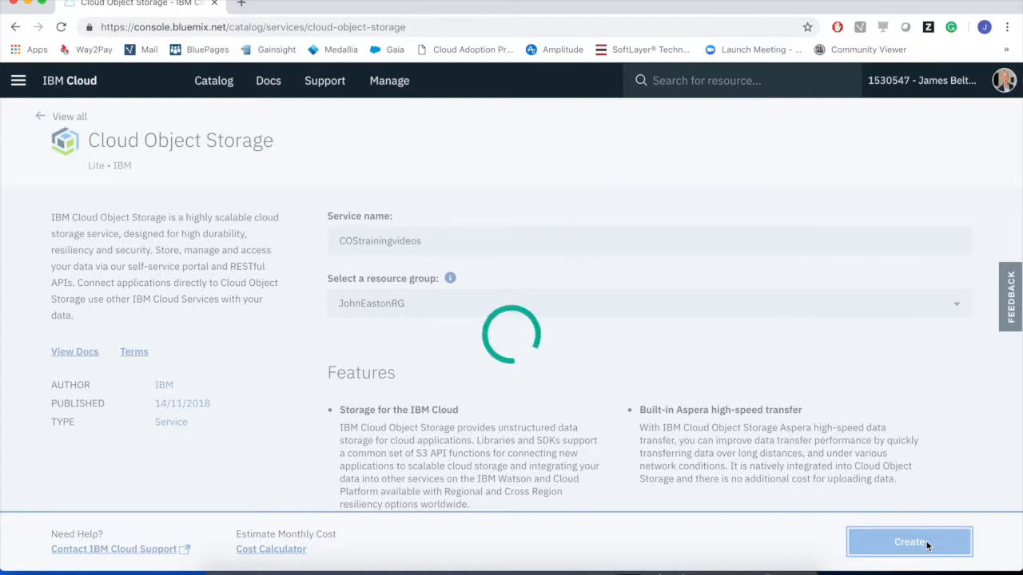
{"action": "left_click", "coordinate": [908, 542]}
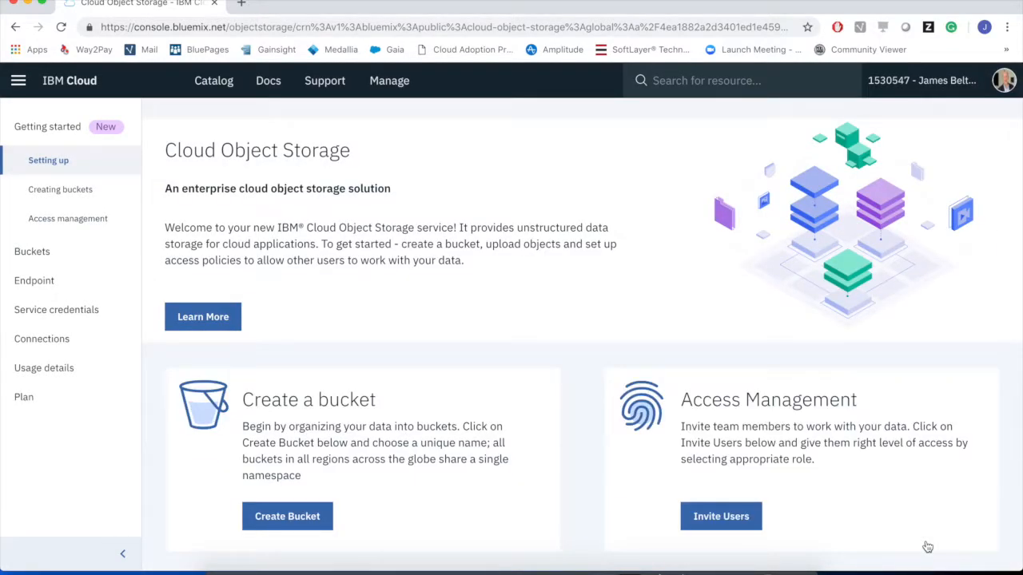
{"action": "mouse_move", "coordinate": [535, 354]}
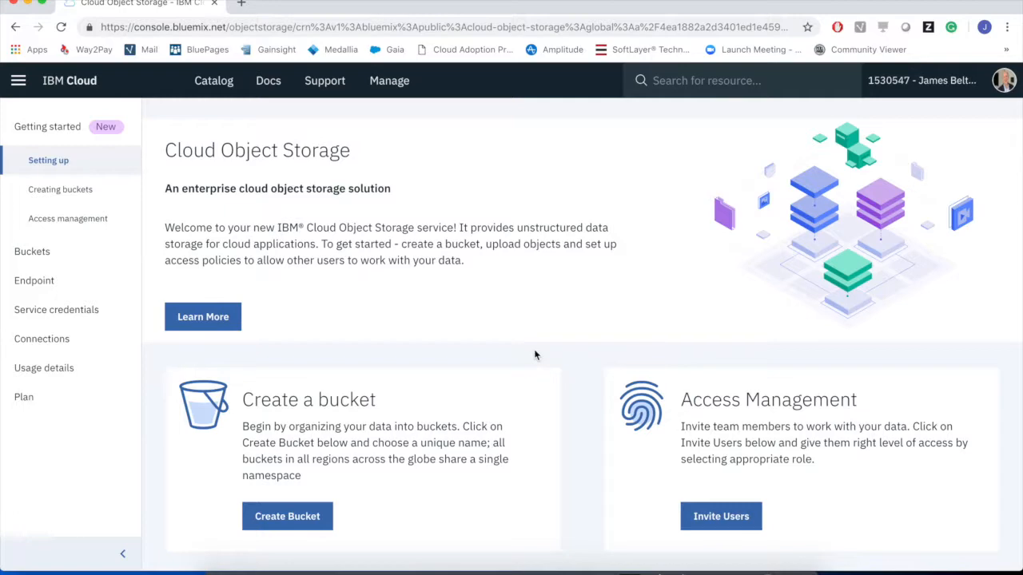
{"action": "scroll", "scroll_direction": "down", "scroll_amount": 3}
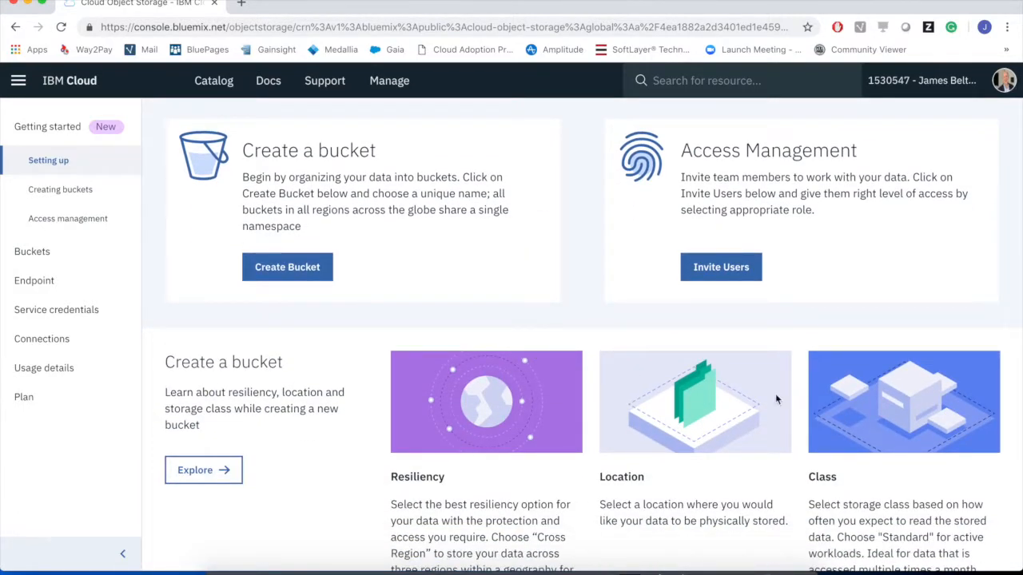
{"action": "scroll", "scroll_direction": "down", "scroll_amount": 3}
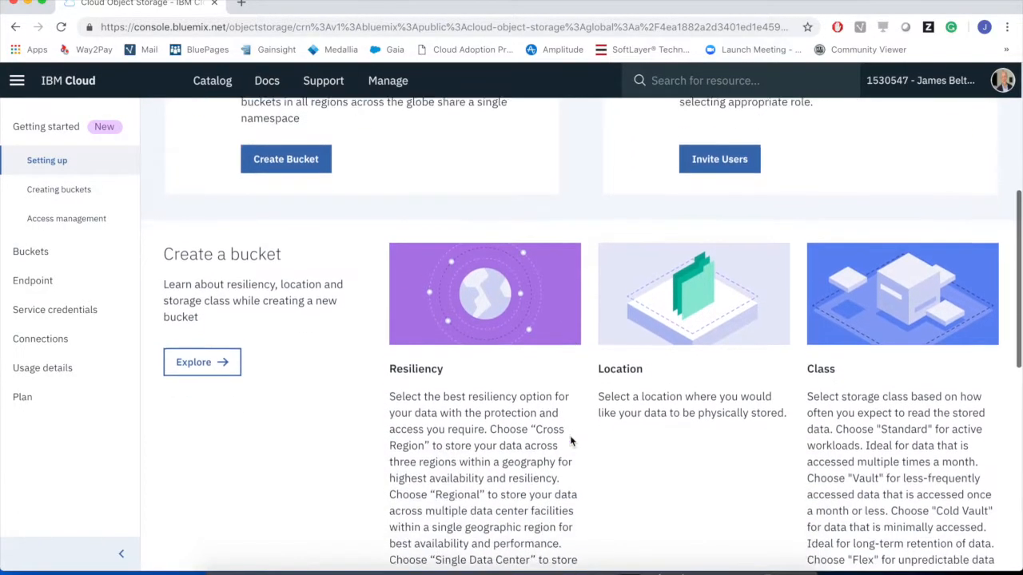
{"action": "scroll", "scroll_direction": "up", "scroll_amount": 3}
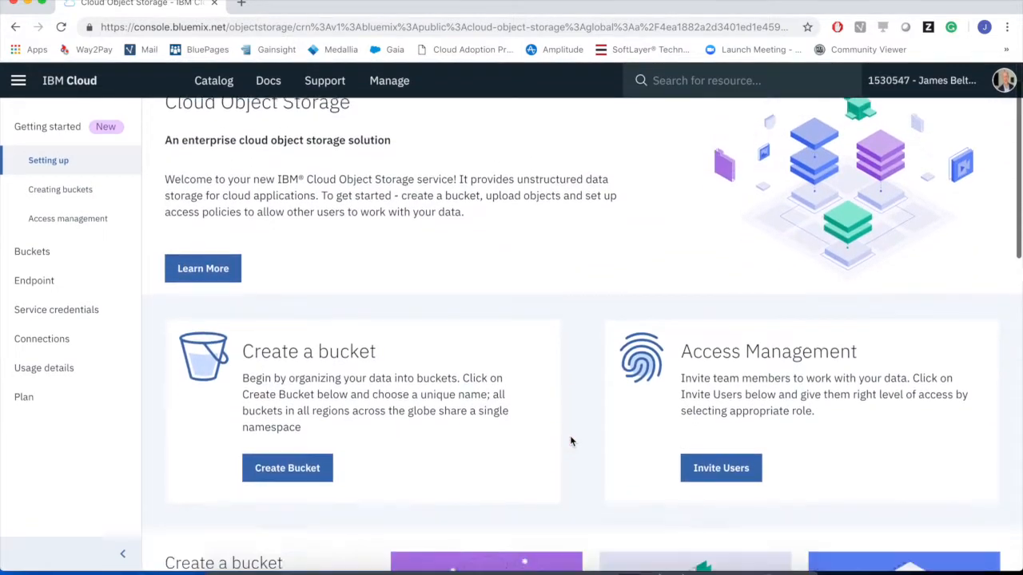
{"action": "scroll", "scroll_direction": "down", "scroll_amount": 3}
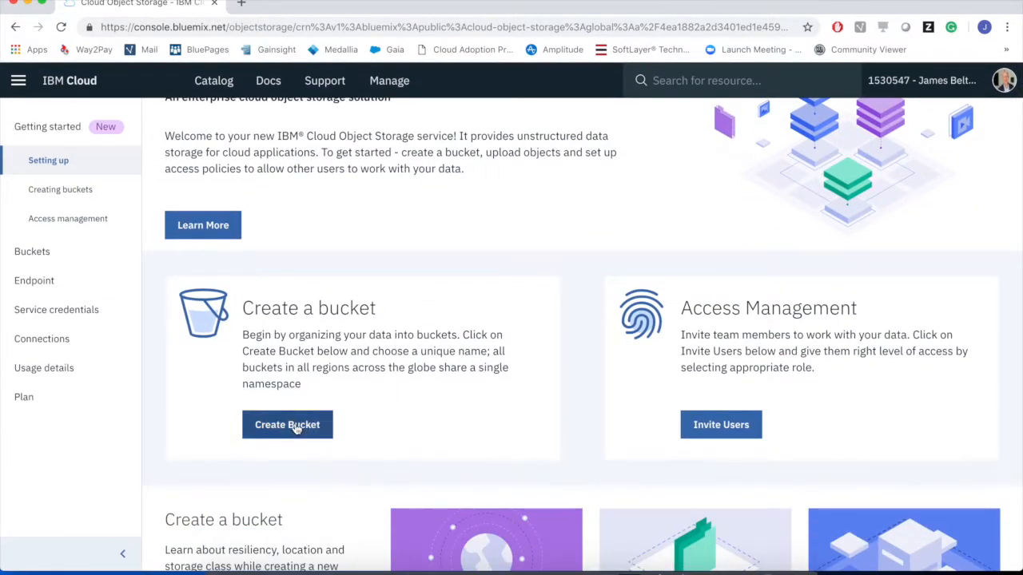
- Start a new bucket, review the bucket naming rules, and close the rules popup
{"action": "left_click", "coordinate": [287, 425]}
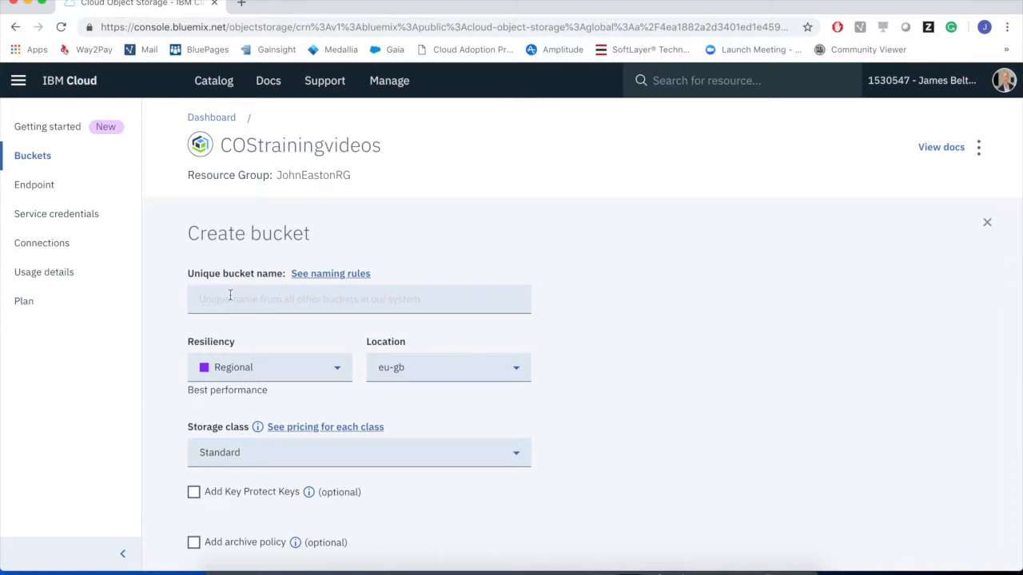
{"action": "left_click", "coordinate": [329, 274]}
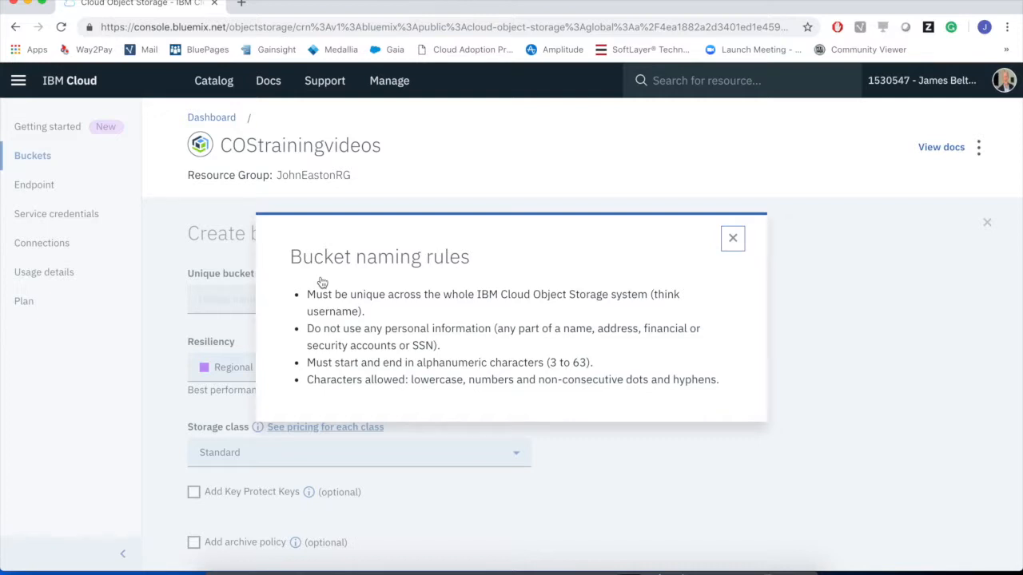
{"action": "mouse_move", "coordinate": [356, 355]}
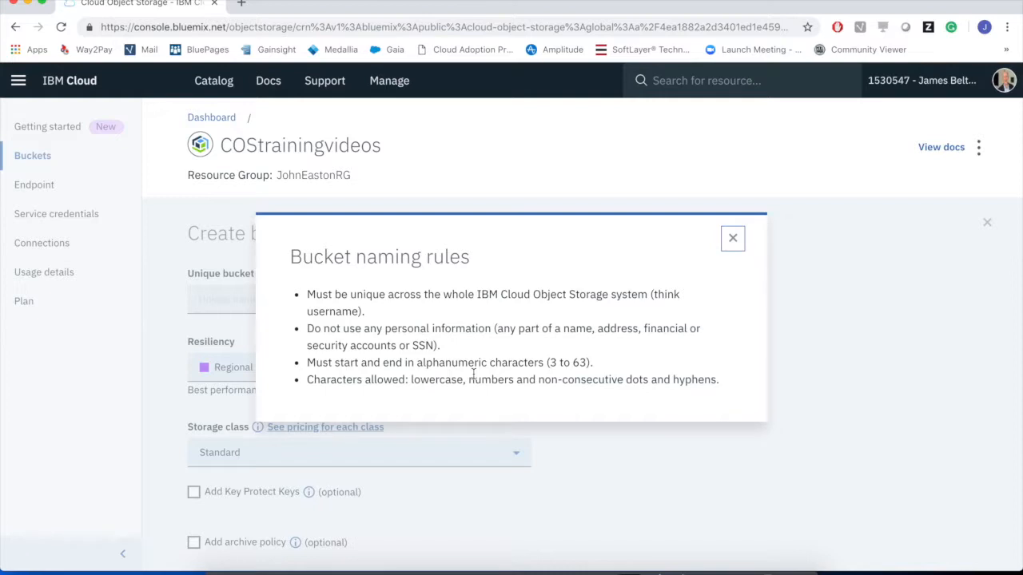
{"action": "mouse_move", "coordinate": [780, 278]}
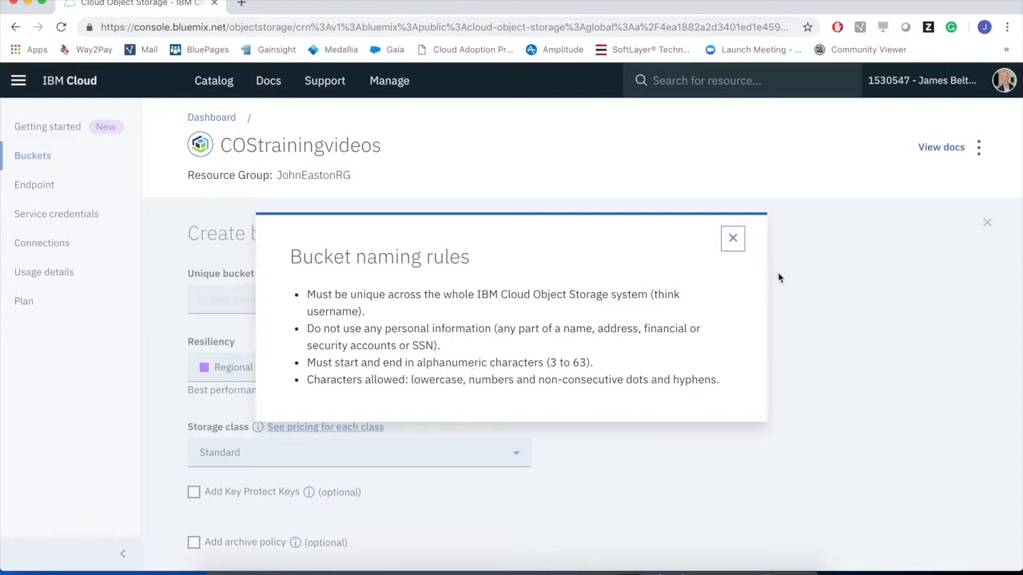
{"action": "left_click", "coordinate": [732, 239]}
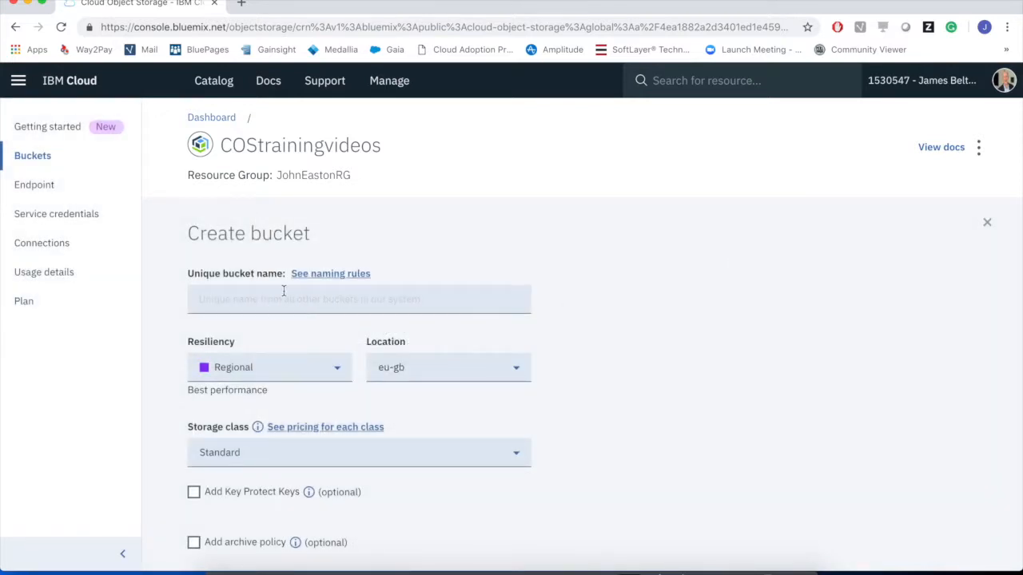
- Name the bucket costrainingvideo1 and keep its resiliency set to Regional
{"action": "type", "text": "costrainingvideo1"}
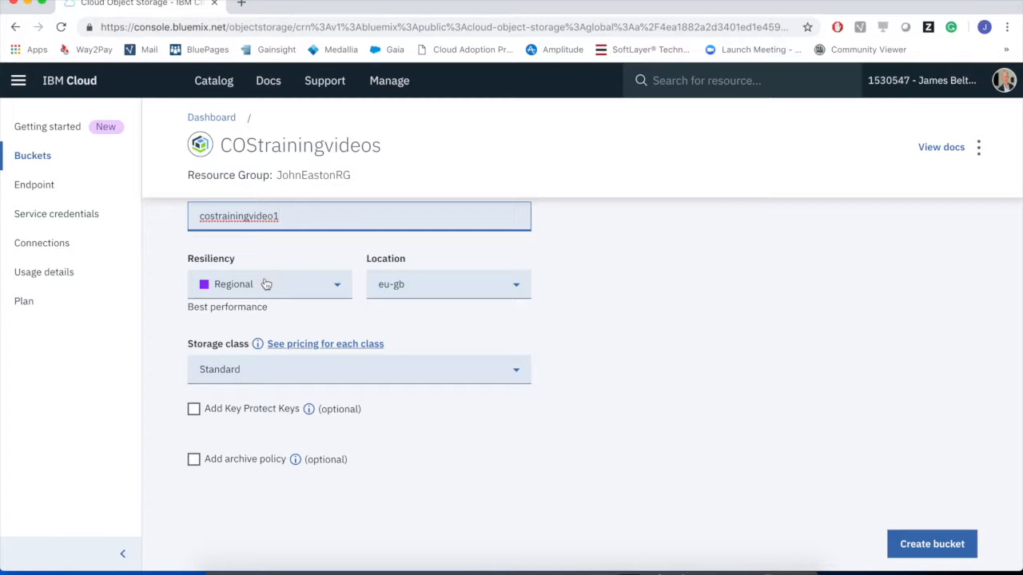
{"action": "mouse_move", "coordinate": [275, 299]}
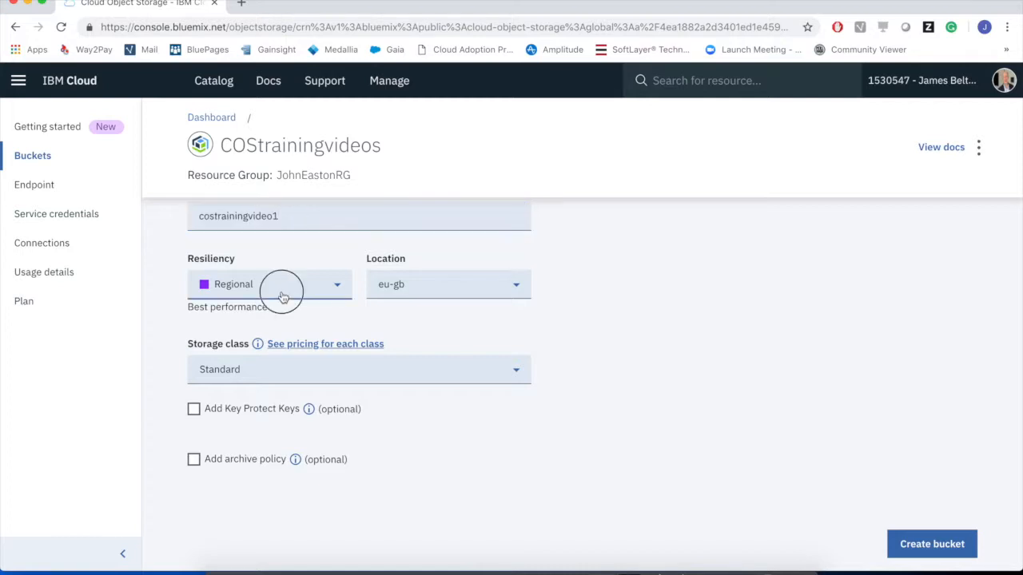
{"action": "left_click", "coordinate": [268, 284]}
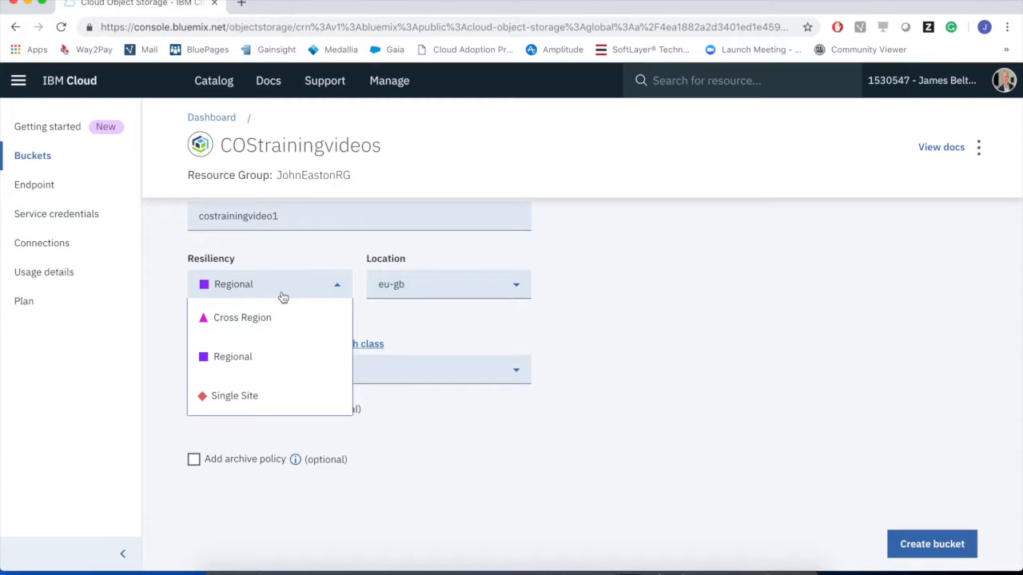
{"action": "left_click", "coordinate": [233, 356]}
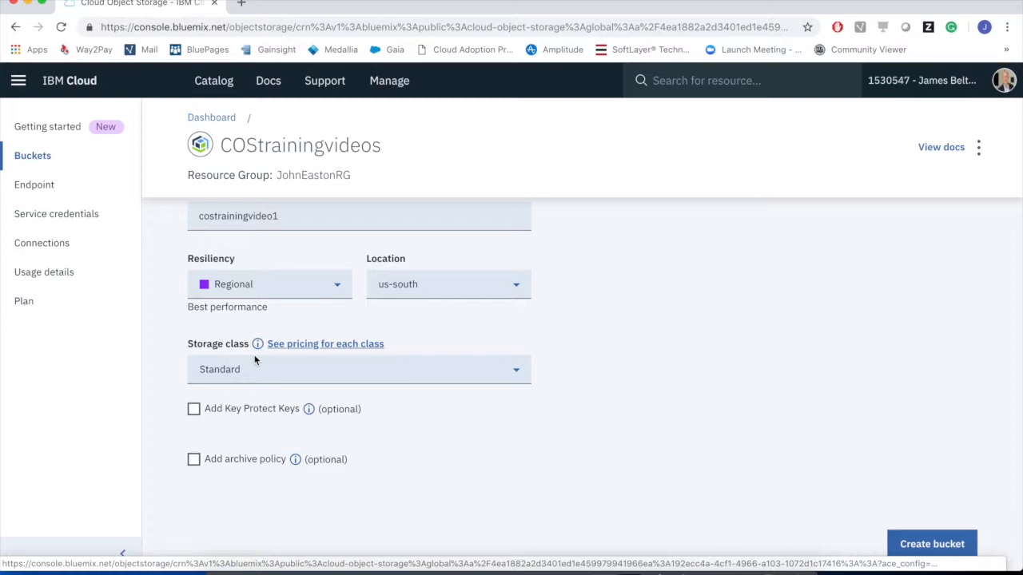
{"action": "mouse_move", "coordinate": [438, 326]}
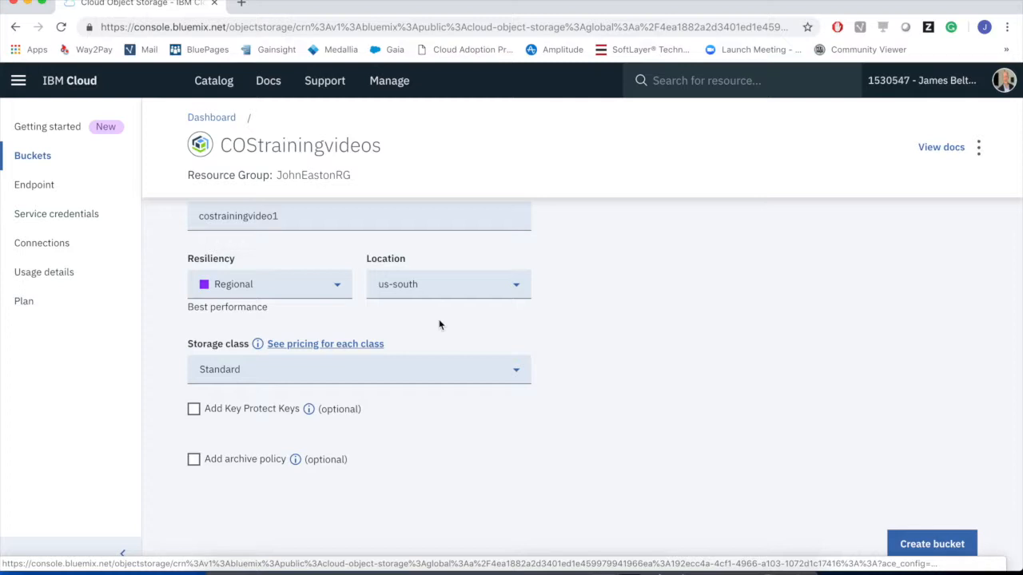
{"action": "mouse_move", "coordinate": [518, 286]}
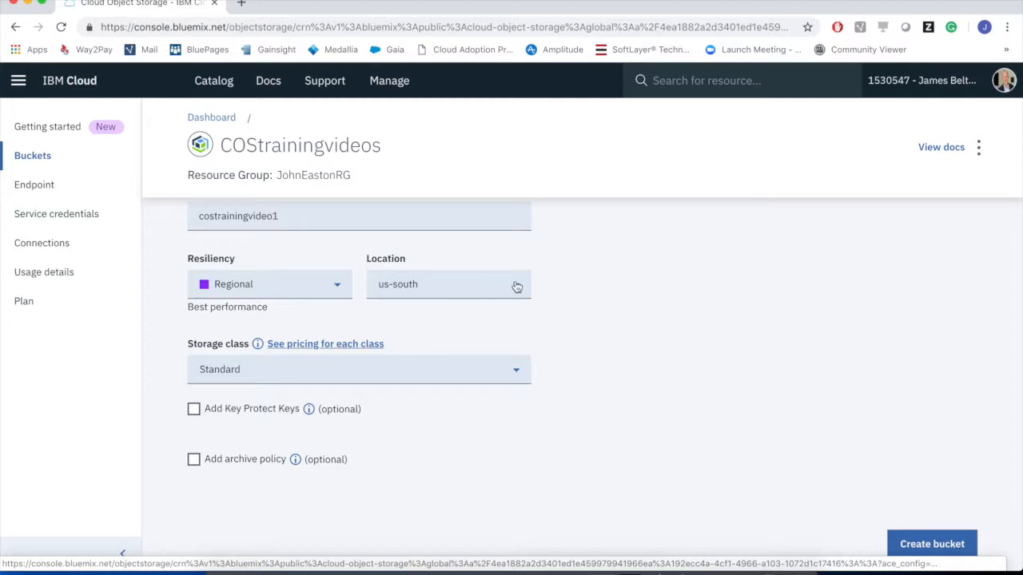
- Set the bucket location to eu-gb
{"action": "left_click", "coordinate": [447, 284]}
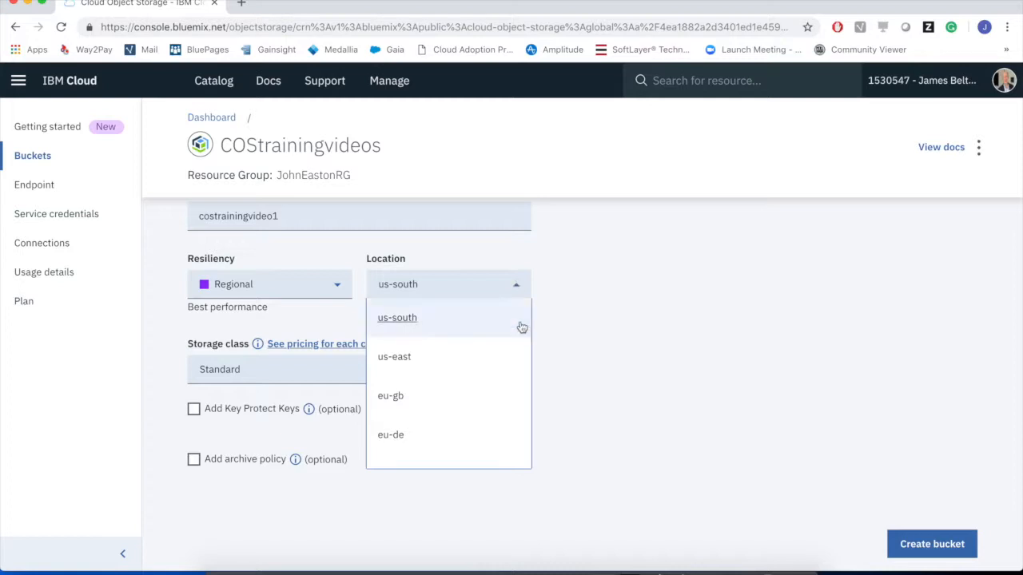
{"action": "mouse_move", "coordinate": [390, 396]}
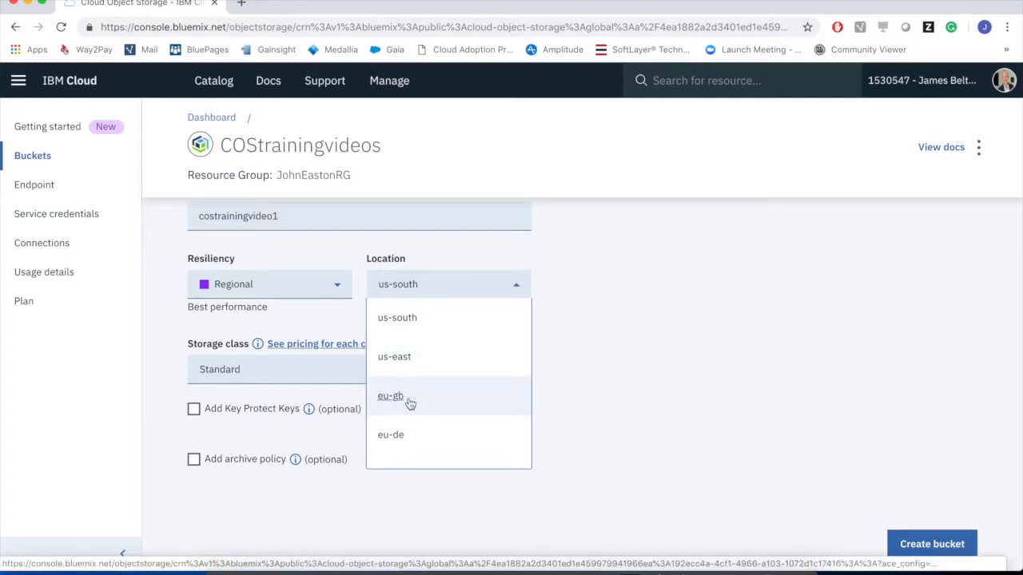
{"action": "left_click", "coordinate": [390, 397]}
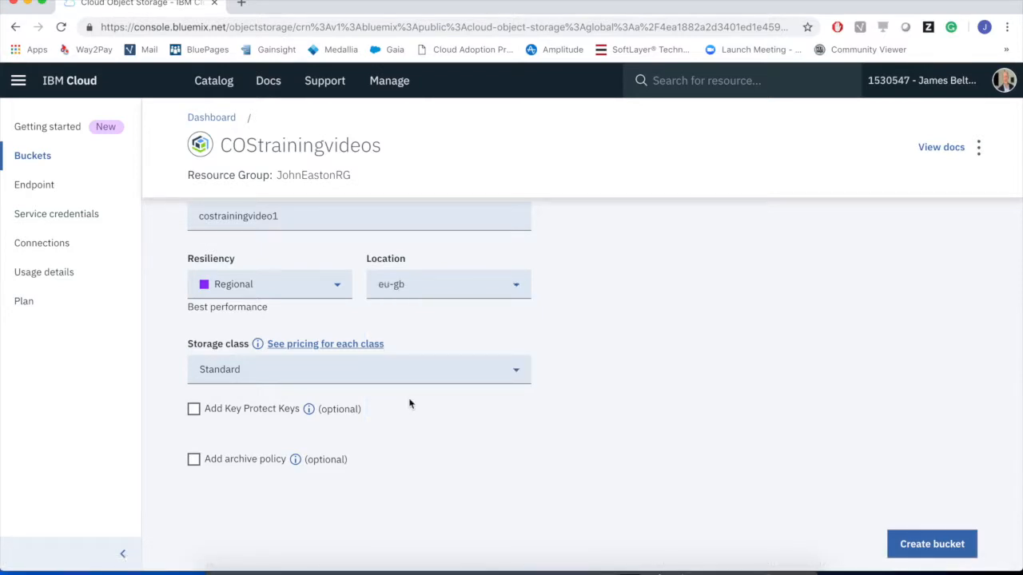
{"action": "mouse_move", "coordinate": [285, 281]}
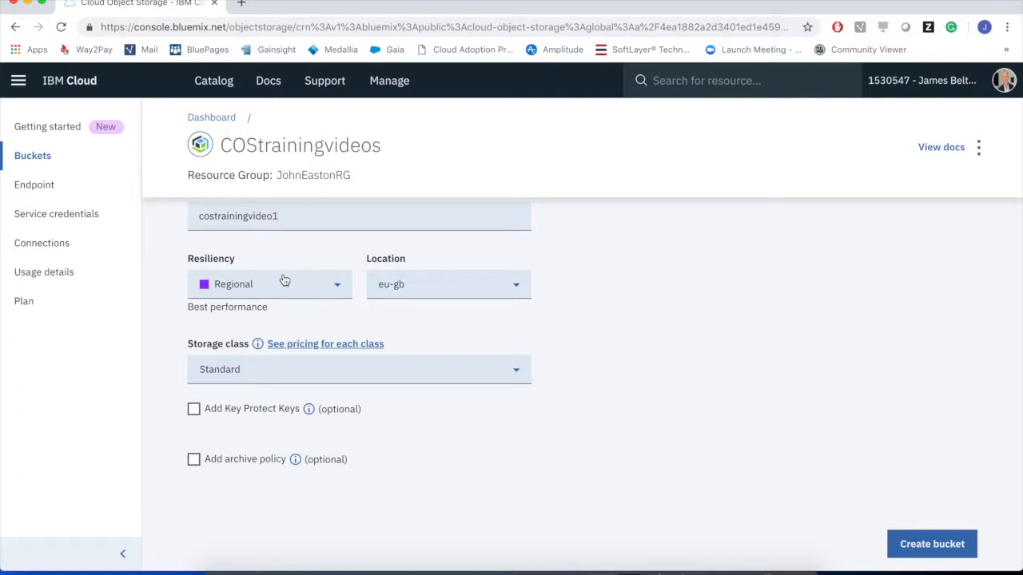
{"action": "mouse_move", "coordinate": [422, 383]}
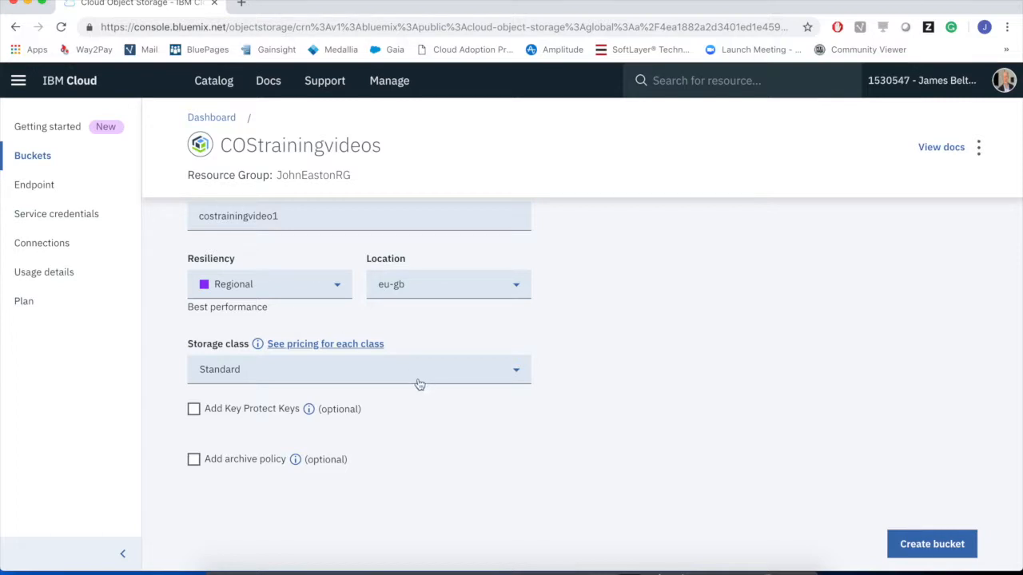
{"action": "left_click", "coordinate": [358, 369]}
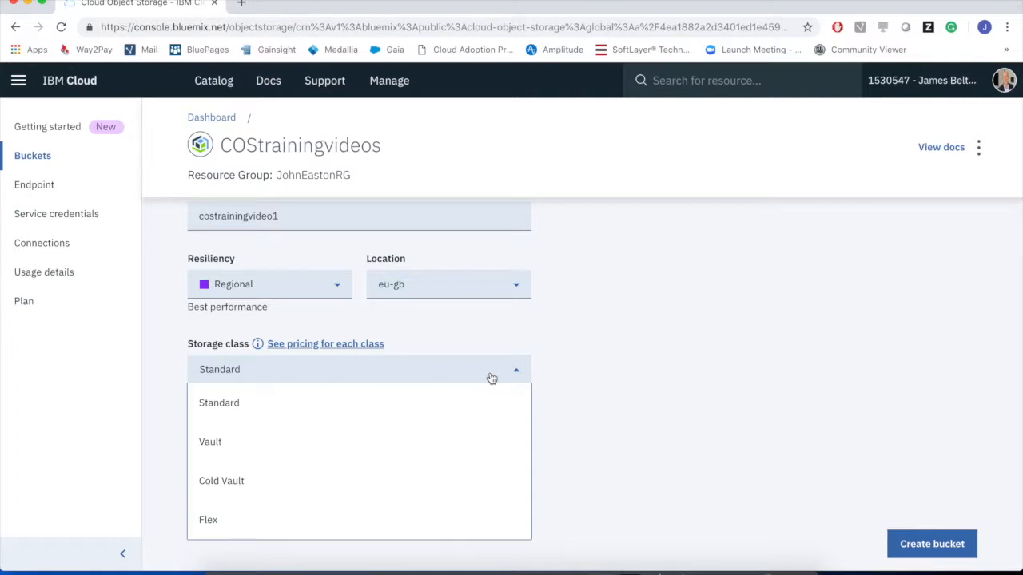
{"action": "mouse_move", "coordinate": [252, 526]}
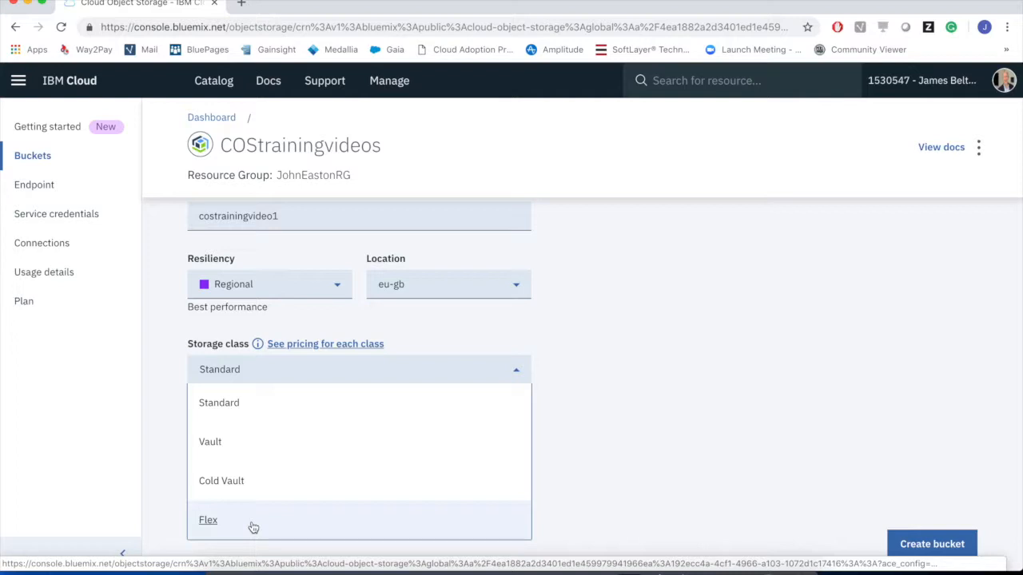
{"action": "mouse_move", "coordinate": [236, 370]}
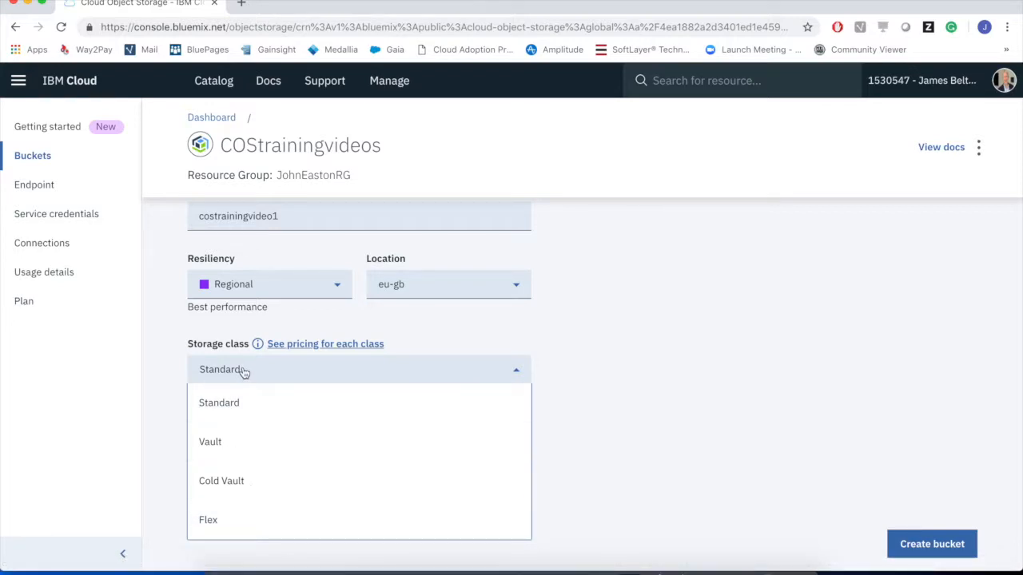
{"action": "left_click", "coordinate": [219, 403]}
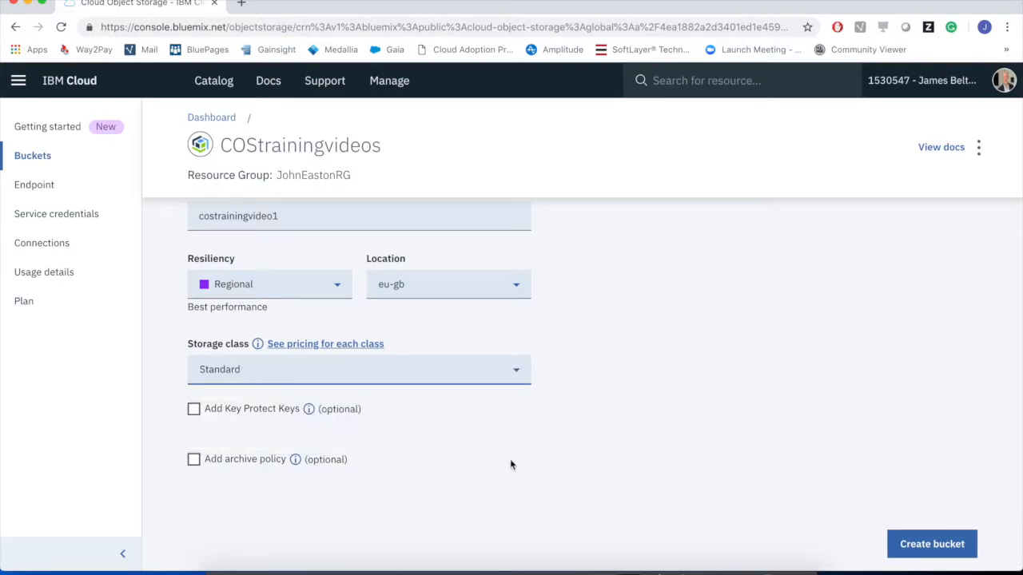
{"action": "mouse_move", "coordinate": [265, 419]}
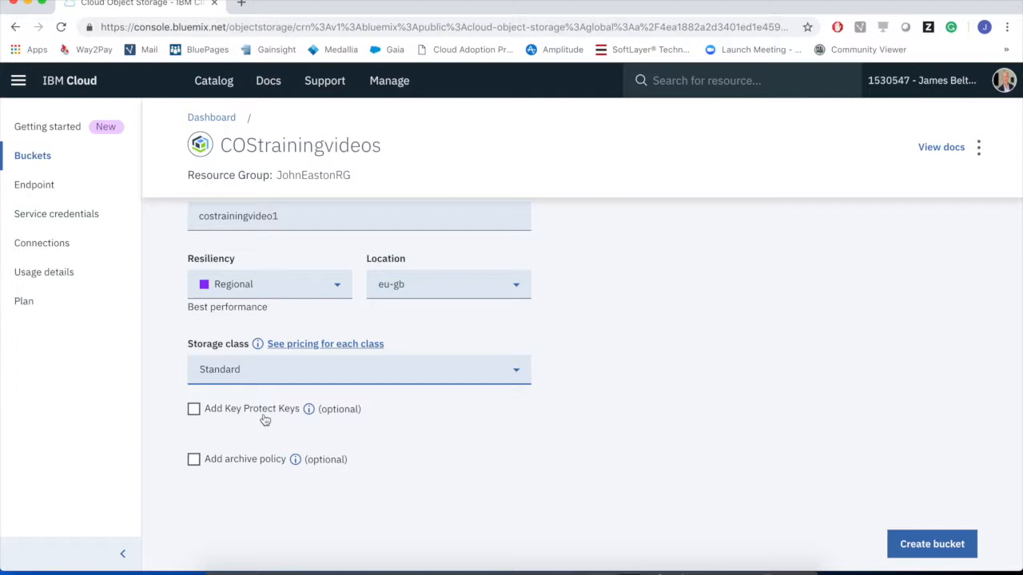
{"action": "mouse_move", "coordinate": [221, 416]}
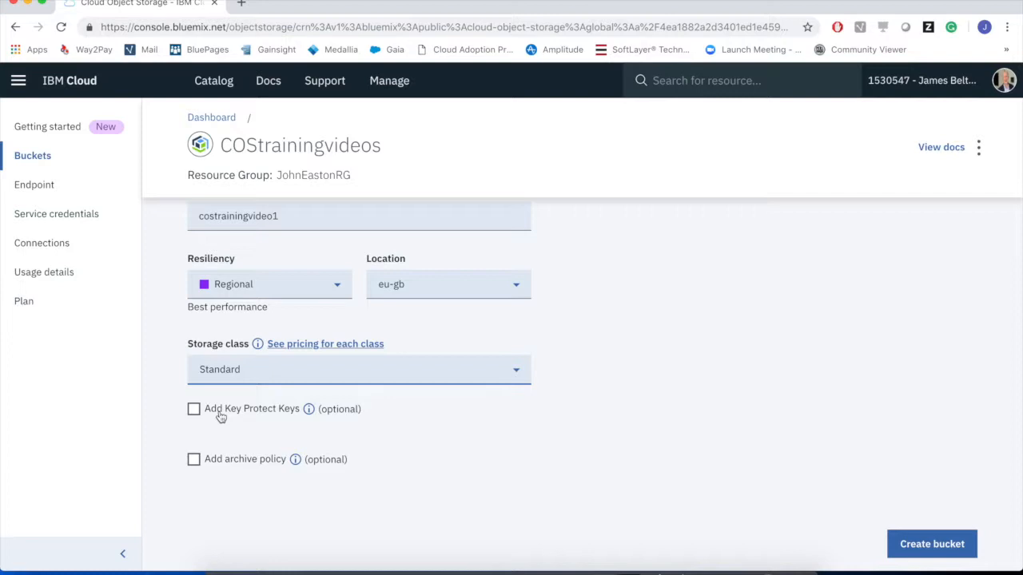
{"action": "mouse_move", "coordinate": [246, 464]}
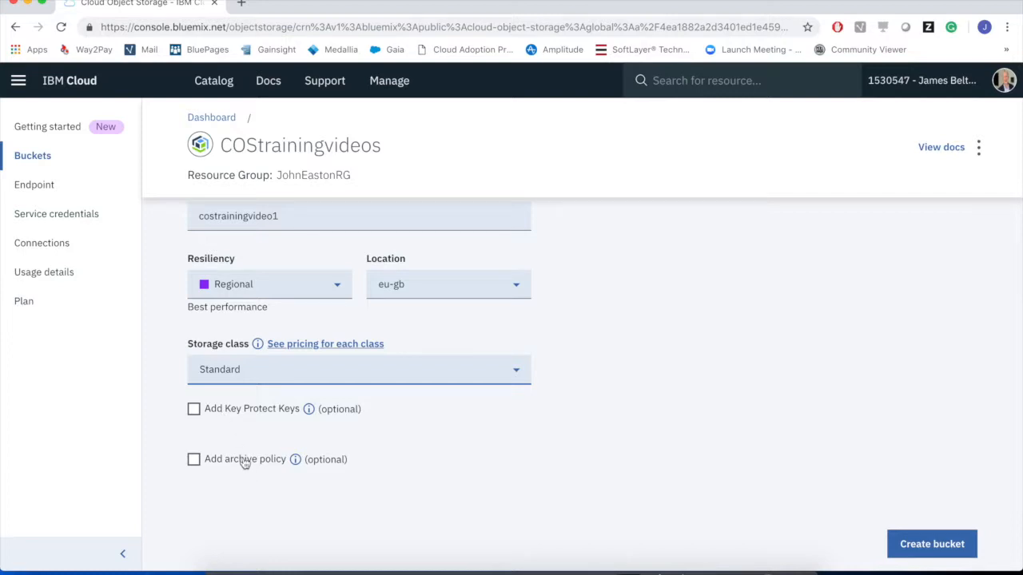
{"action": "mouse_move", "coordinate": [241, 476]}
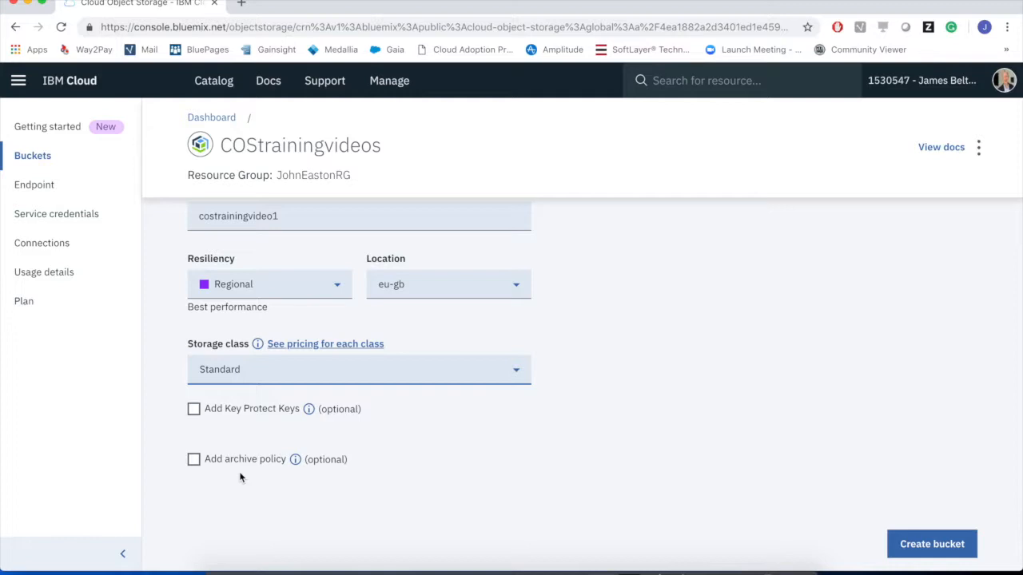
{"action": "mouse_move", "coordinate": [238, 479]}
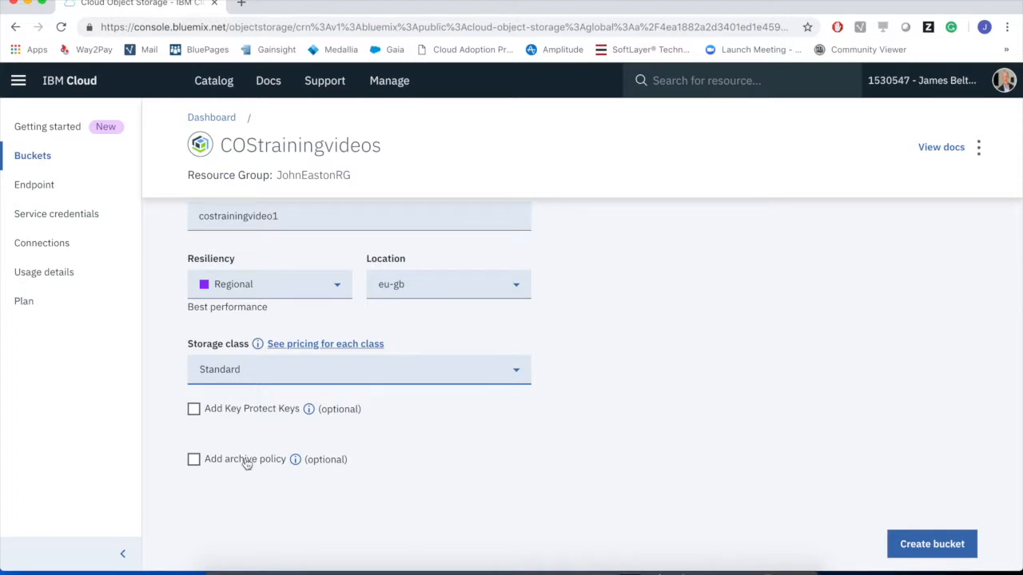
{"action": "mouse_move", "coordinate": [271, 494]}
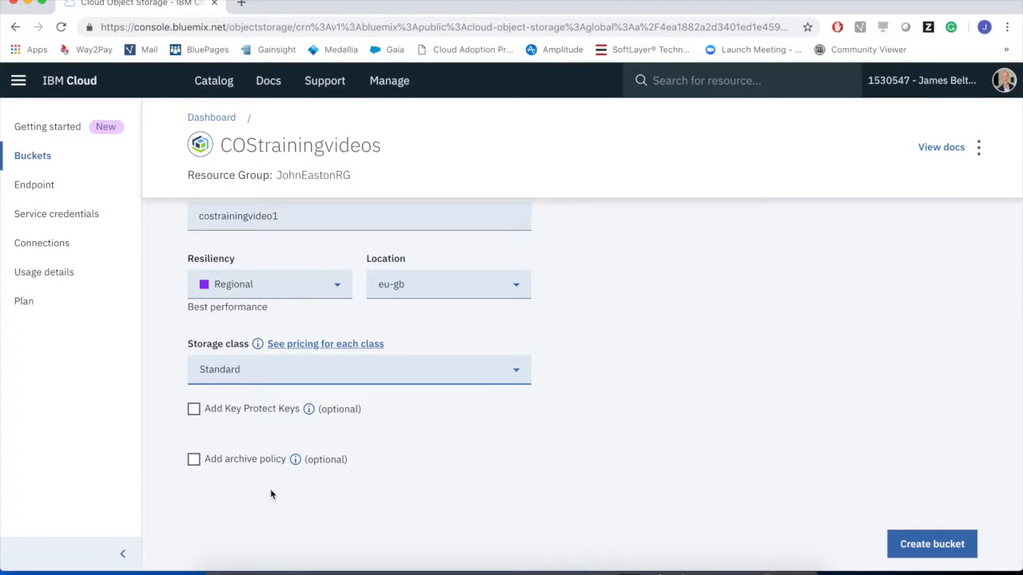
{"action": "mouse_move", "coordinate": [227, 481]}
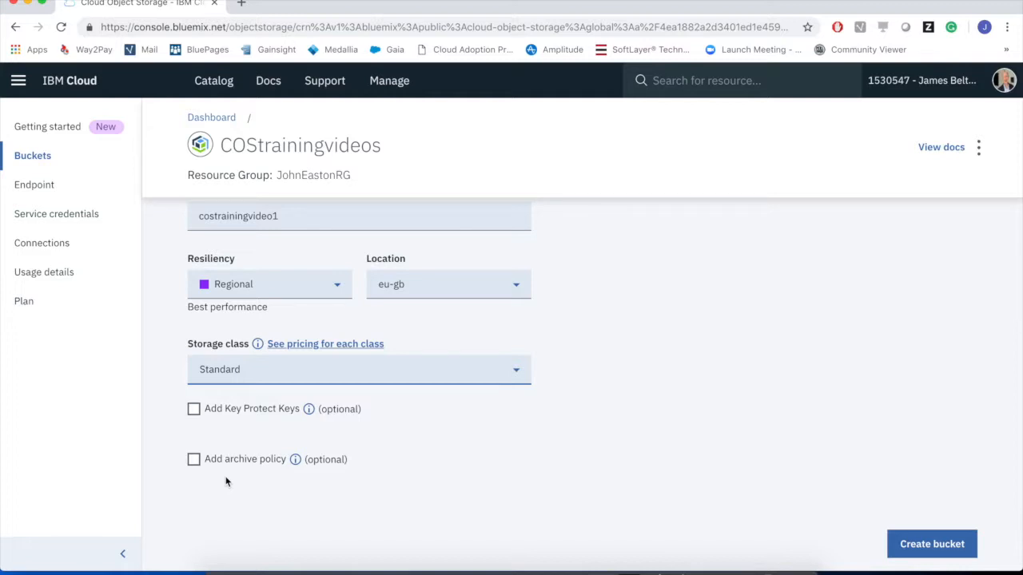
- Create the costrainingvideo1 bucket with these settings and reach its empty Objects page
{"action": "scroll", "scroll_direction": "up", "scroll_amount": 3}
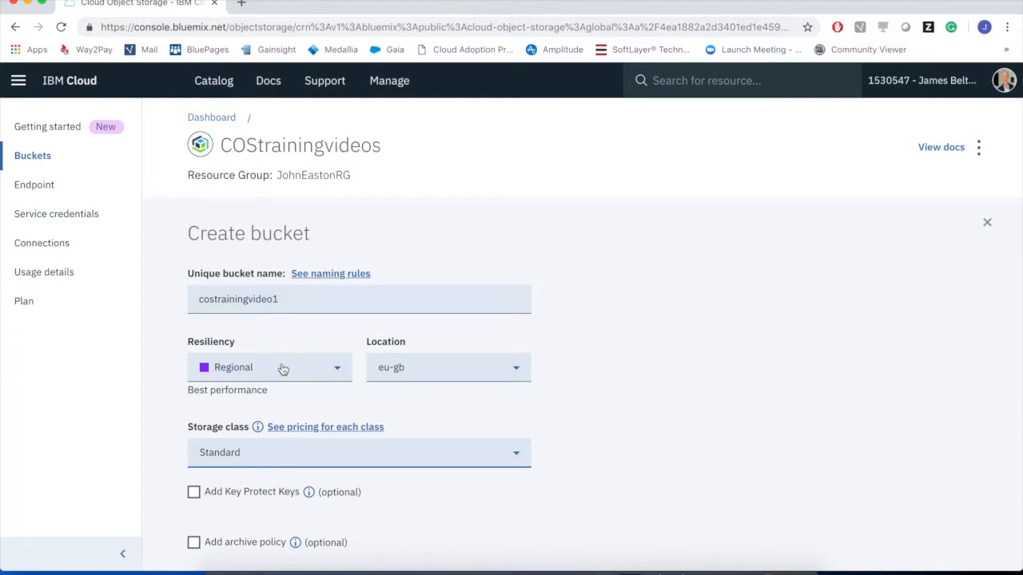
{"action": "mouse_move", "coordinate": [413, 378]}
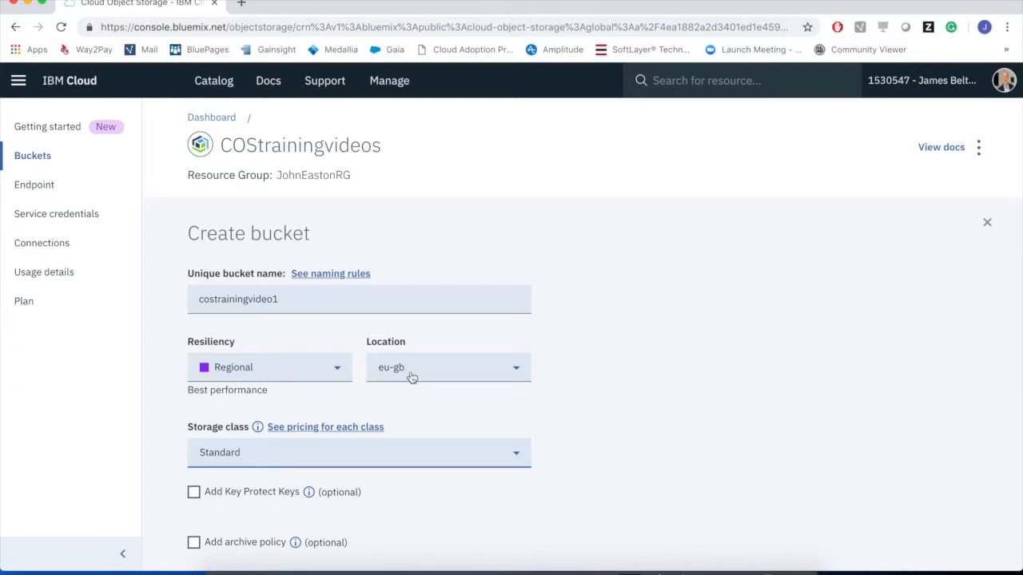
{"action": "mouse_move", "coordinate": [755, 467]}
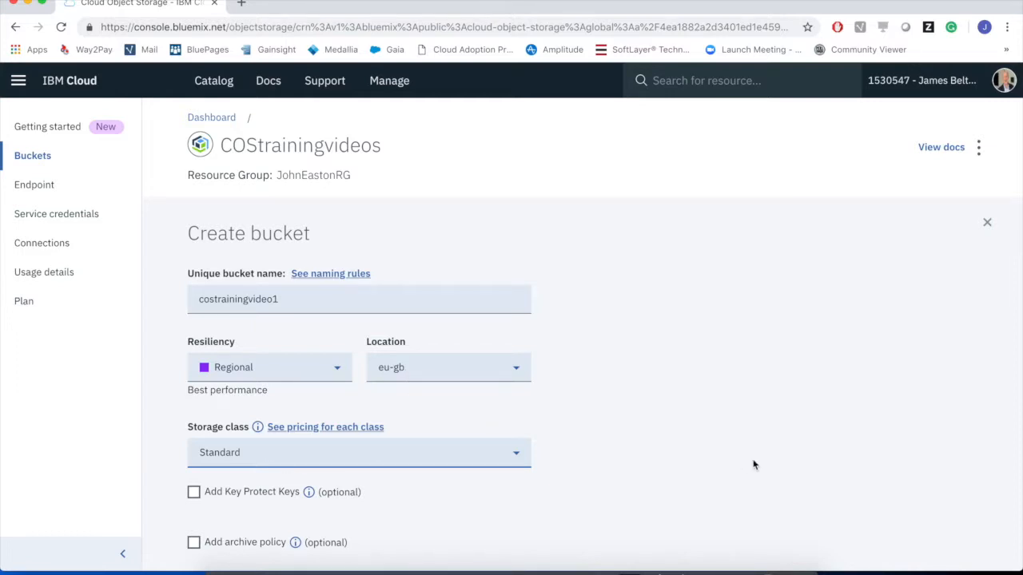
{"action": "scroll", "scroll_direction": "down", "scroll_amount": 3}
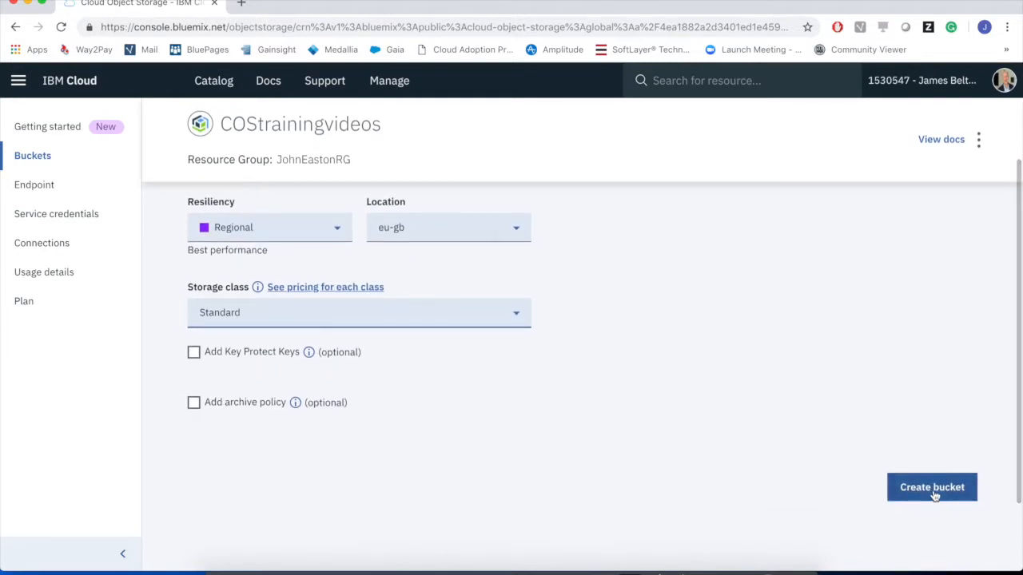
{"action": "left_click", "coordinate": [932, 487]}
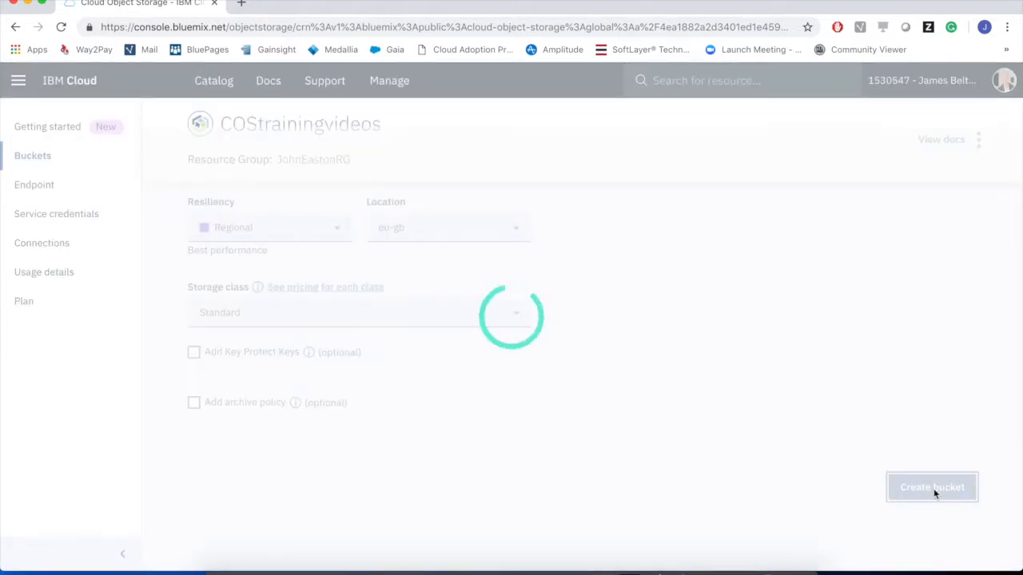
{"action": "left_click", "coordinate": [931, 487]}
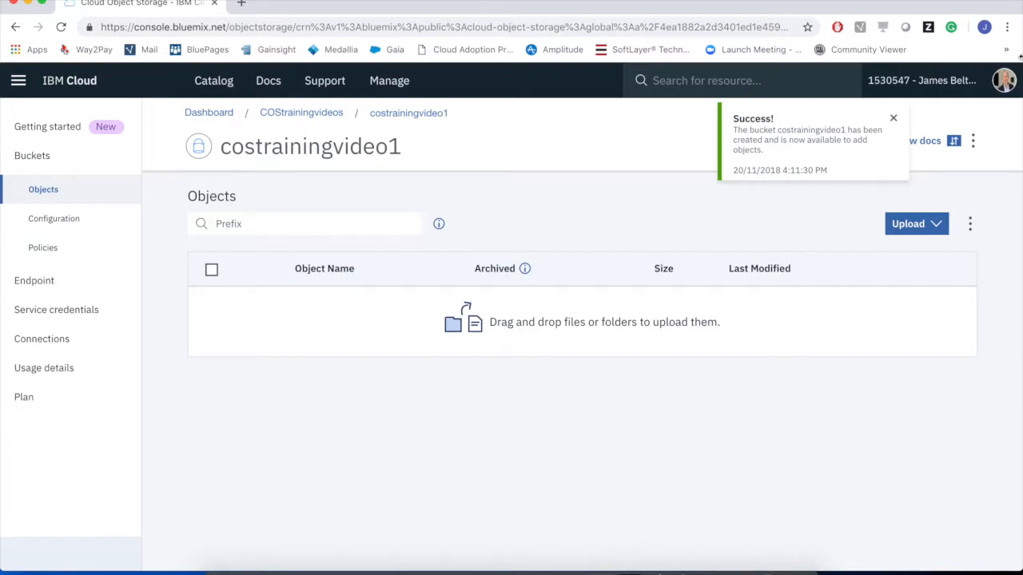
- Dismiss the bucket-created success notification
{"action": "left_click", "coordinate": [892, 119]}
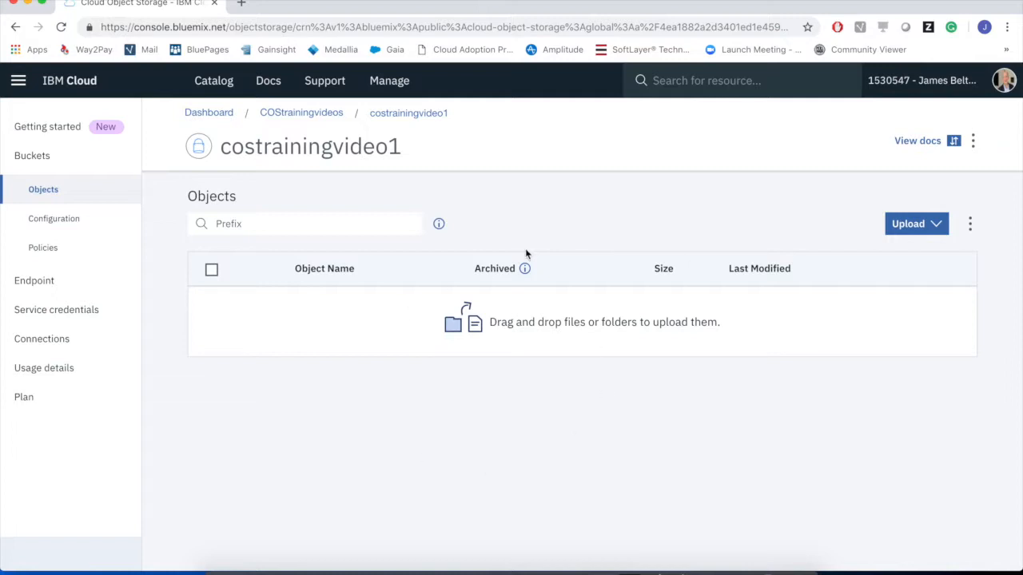
{"action": "mouse_move", "coordinate": [415, 398]}
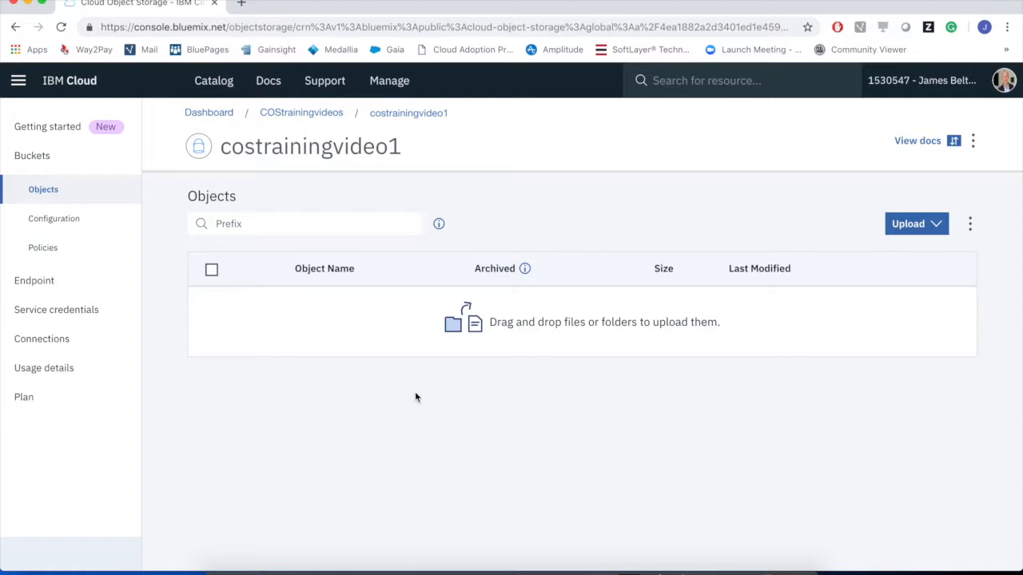
- Choose Files upload into costrainingvideo1, declining Aspera and keeping Standard Upload
{"action": "left_click", "coordinate": [918, 224]}
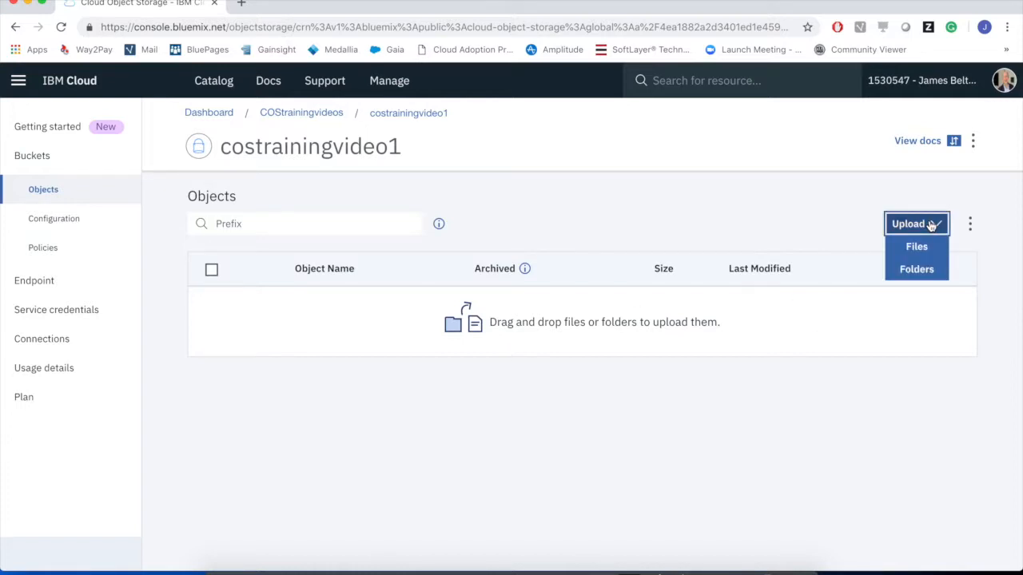
{"action": "mouse_move", "coordinate": [918, 246]}
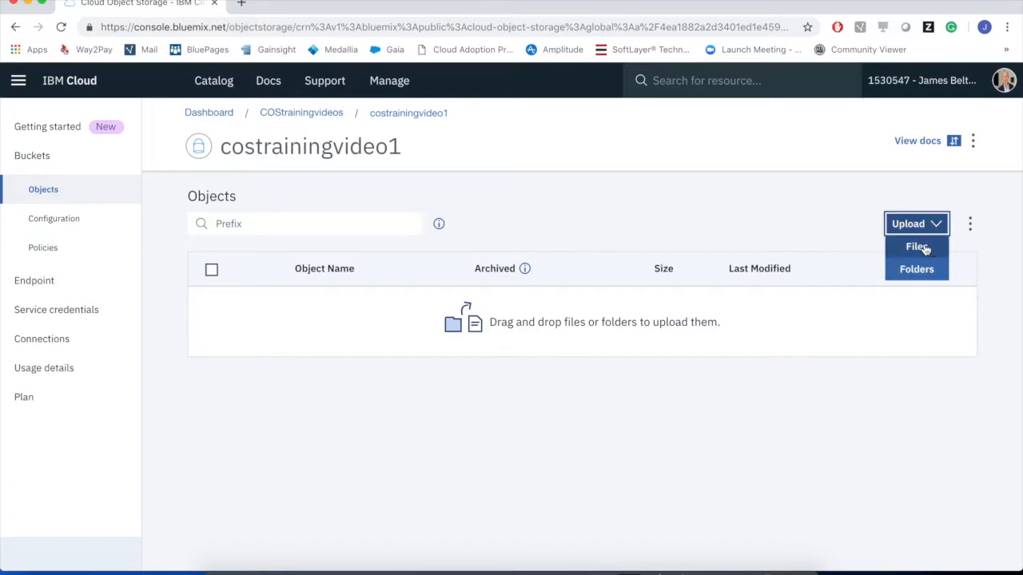
{"action": "left_click", "coordinate": [917, 246]}
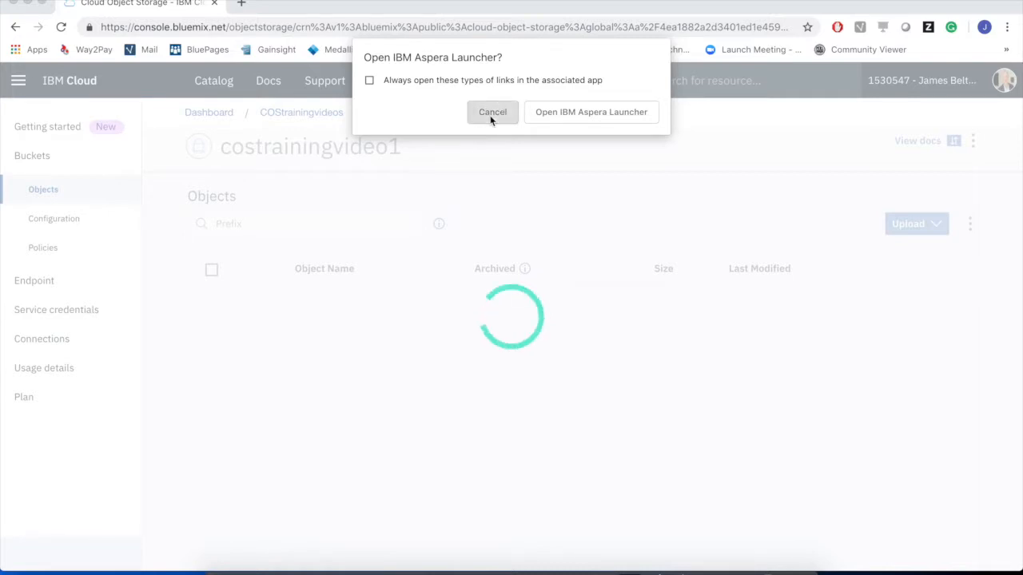
{"action": "left_click", "coordinate": [492, 112]}
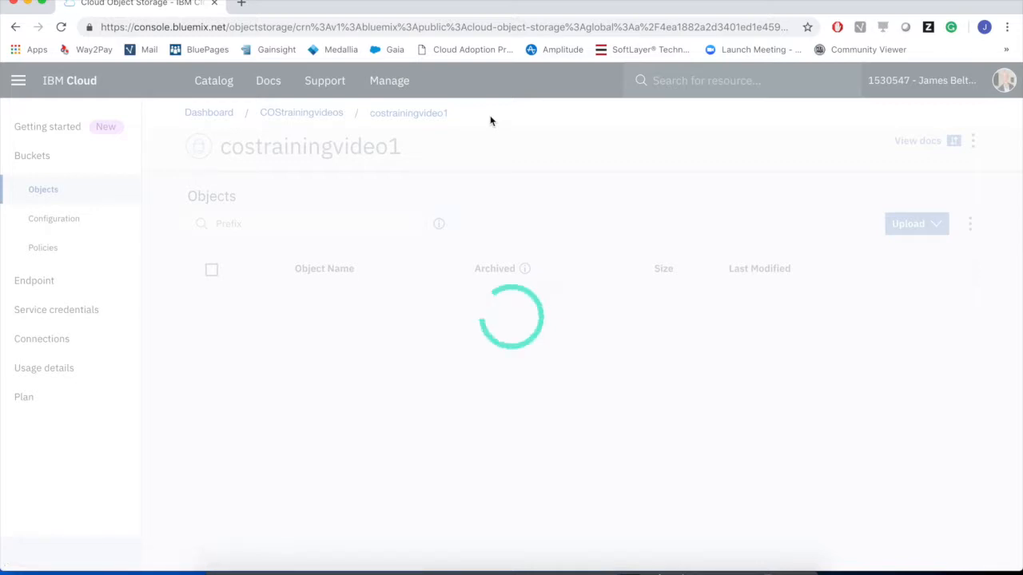
{"action": "left_click", "coordinate": [914, 224]}
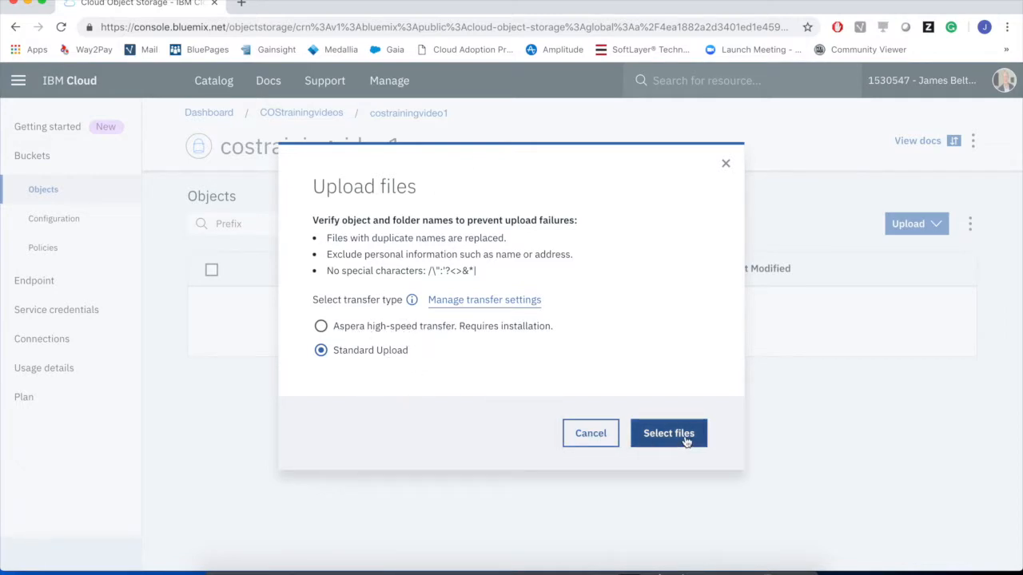
- Select TESTFILE.pptx from the Desktop and upload it into the bucket
{"action": "left_click", "coordinate": [668, 433]}
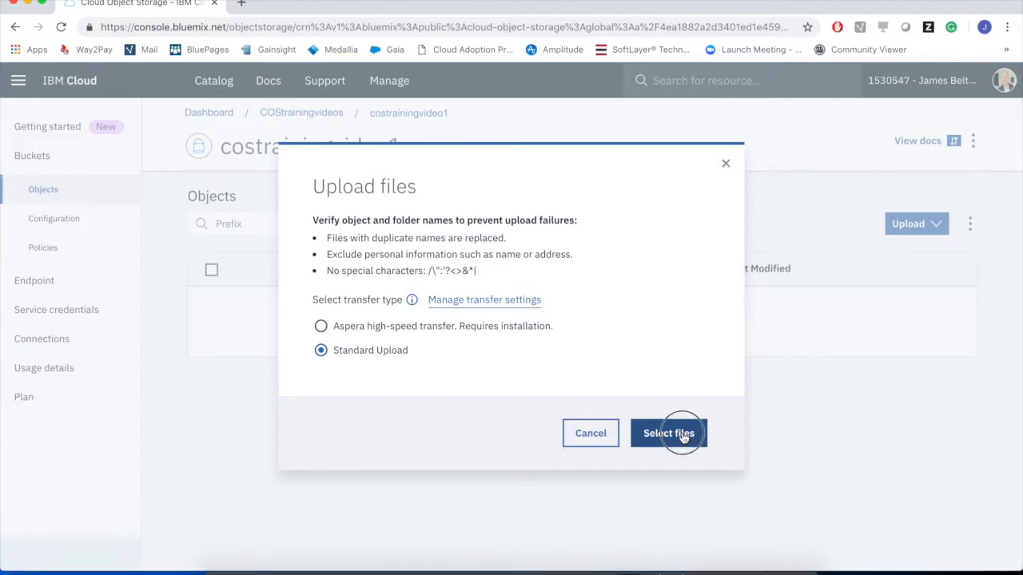
{"action": "left_click", "coordinate": [668, 431]}
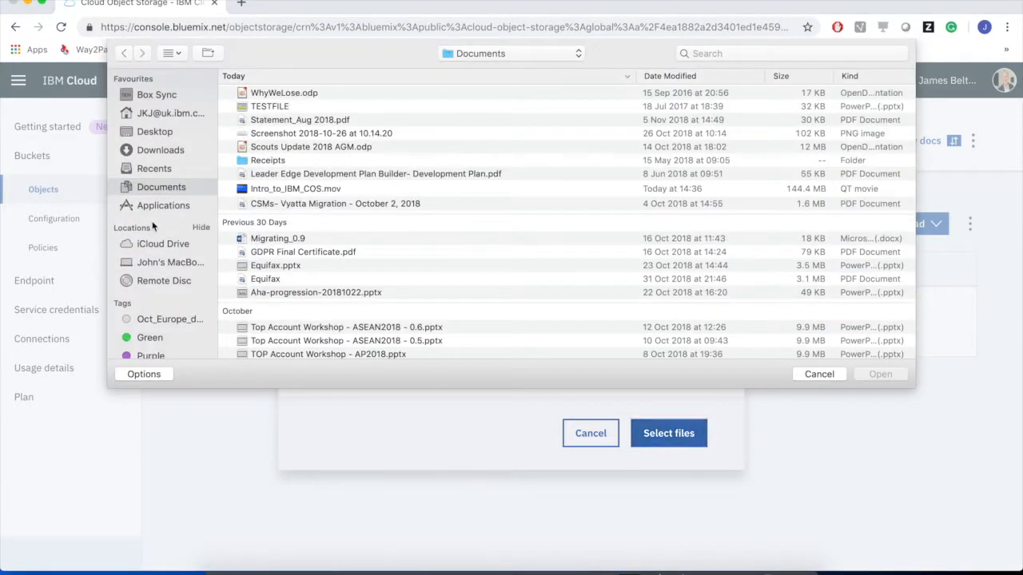
{"action": "left_click", "coordinate": [153, 131]}
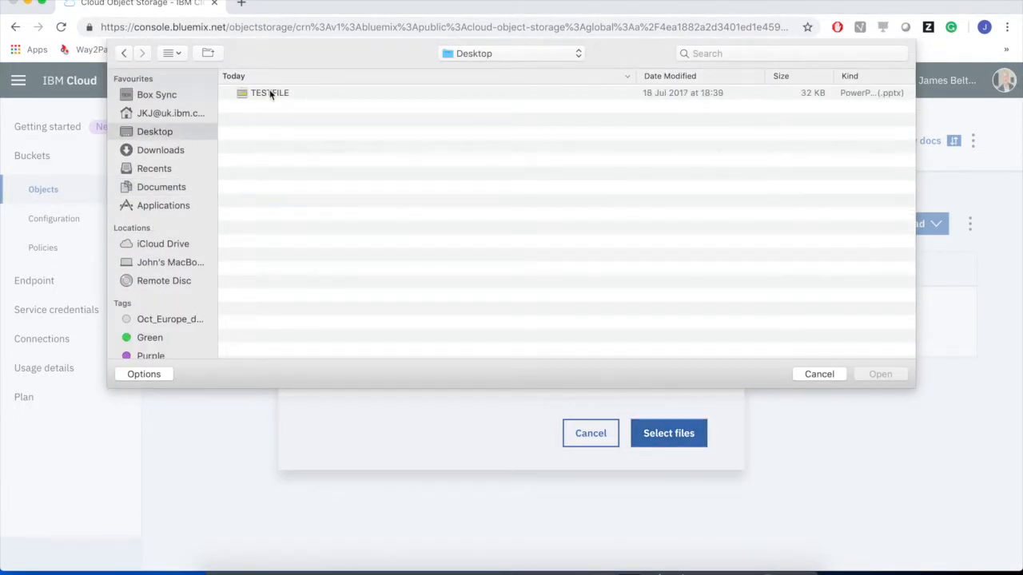
{"action": "left_click", "coordinate": [269, 92]}
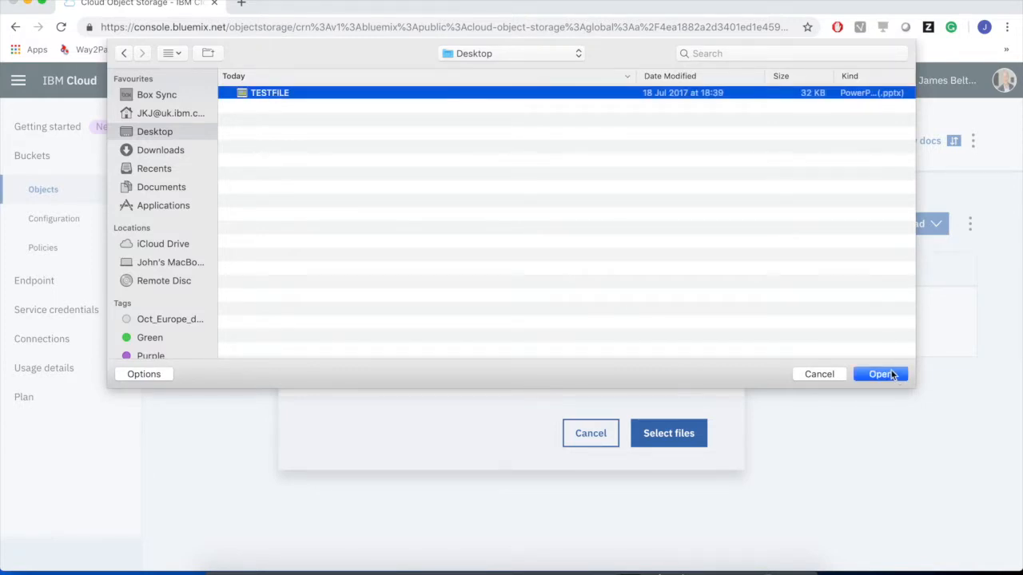
{"action": "left_click", "coordinate": [879, 374]}
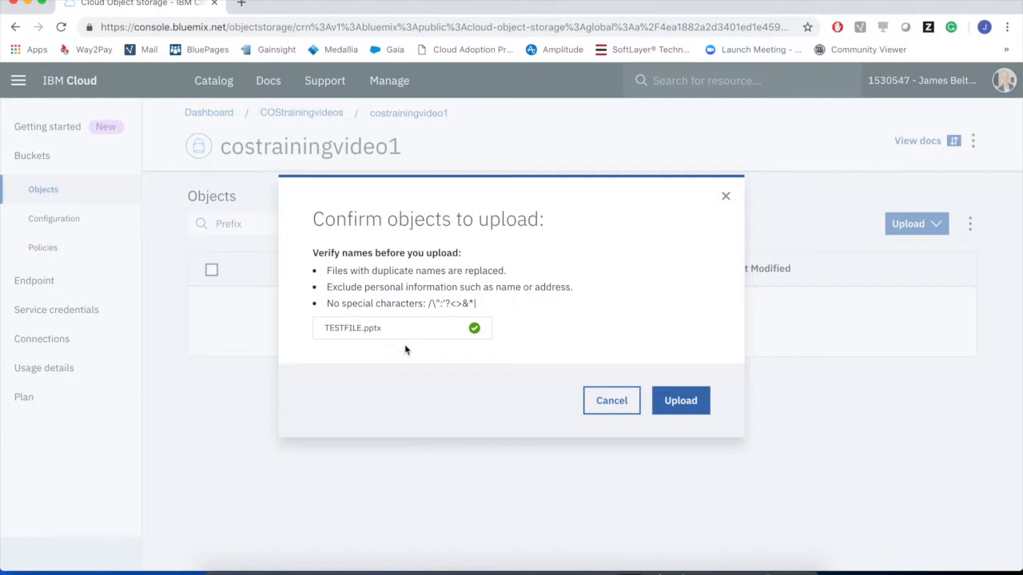
{"action": "left_click", "coordinate": [681, 400]}
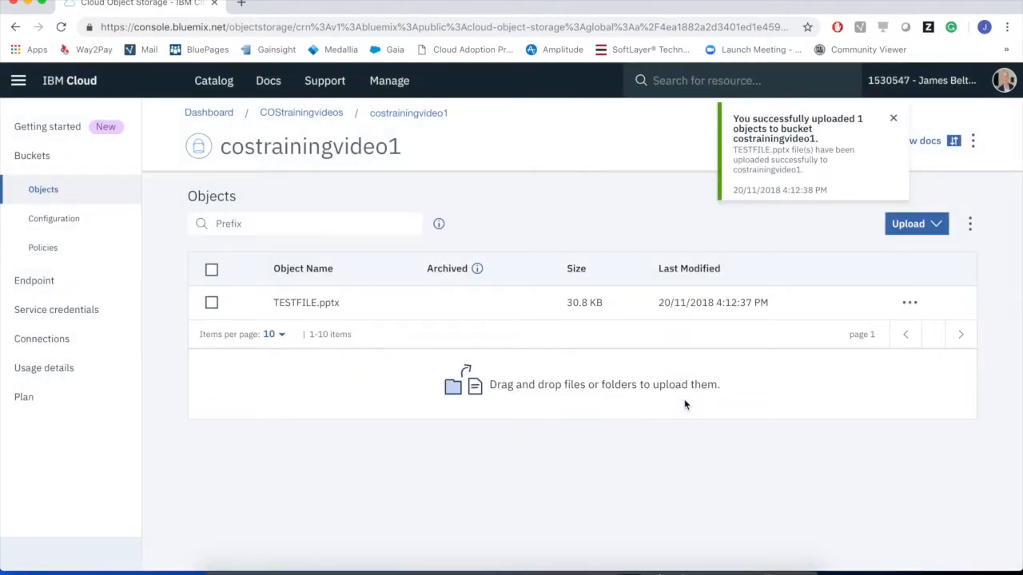
{"action": "mouse_move", "coordinate": [363, 379]}
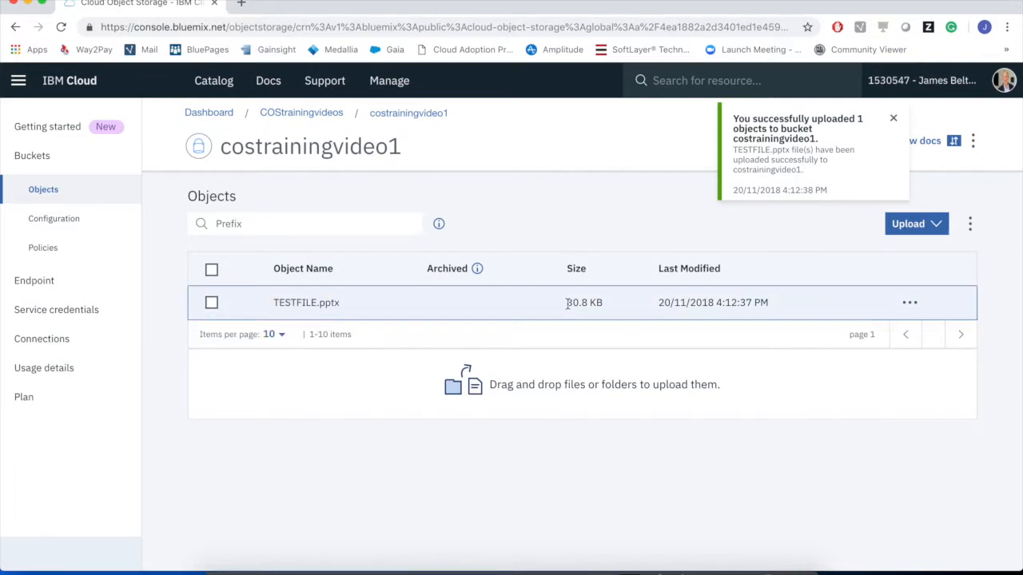
{"action": "mouse_move", "coordinate": [630, 310]}
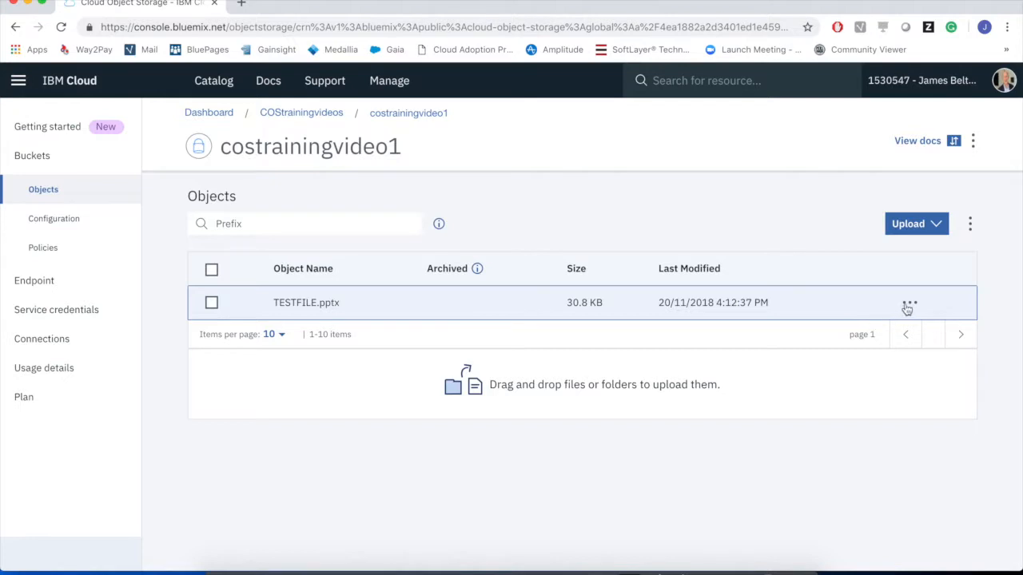
- Download TESTFILE.pptx from bucket costrainingvideo1 via its row actions menu
{"action": "left_click", "coordinate": [909, 302]}
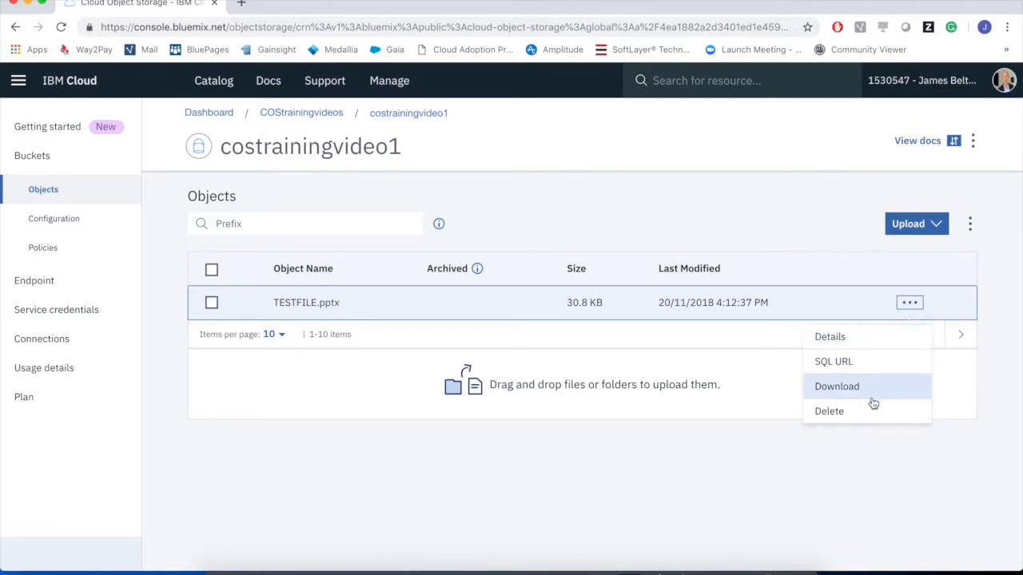
{"action": "mouse_move", "coordinate": [863, 388]}
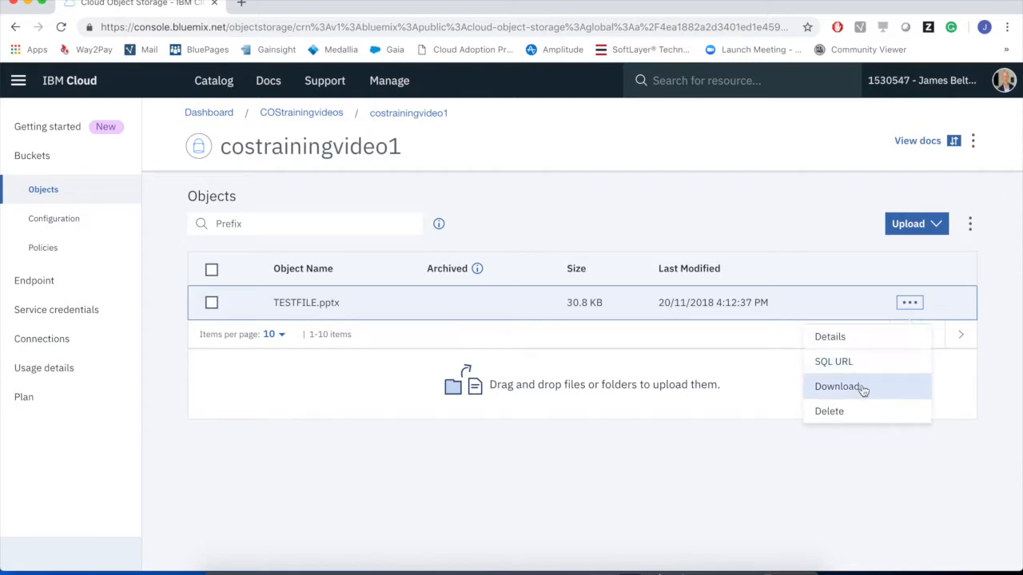
{"action": "mouse_move", "coordinate": [853, 302]}
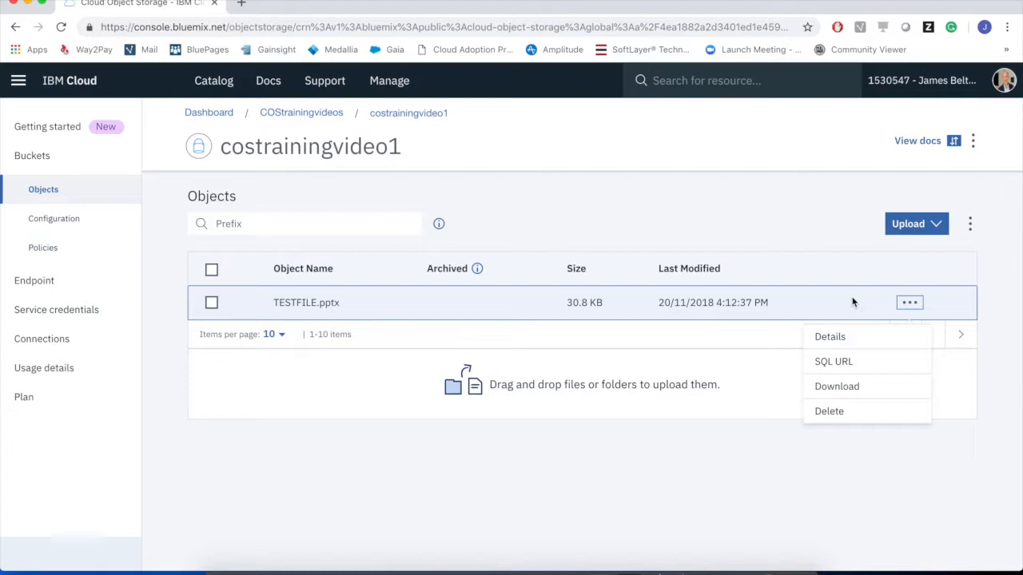
{"action": "mouse_move", "coordinate": [803, 224]}
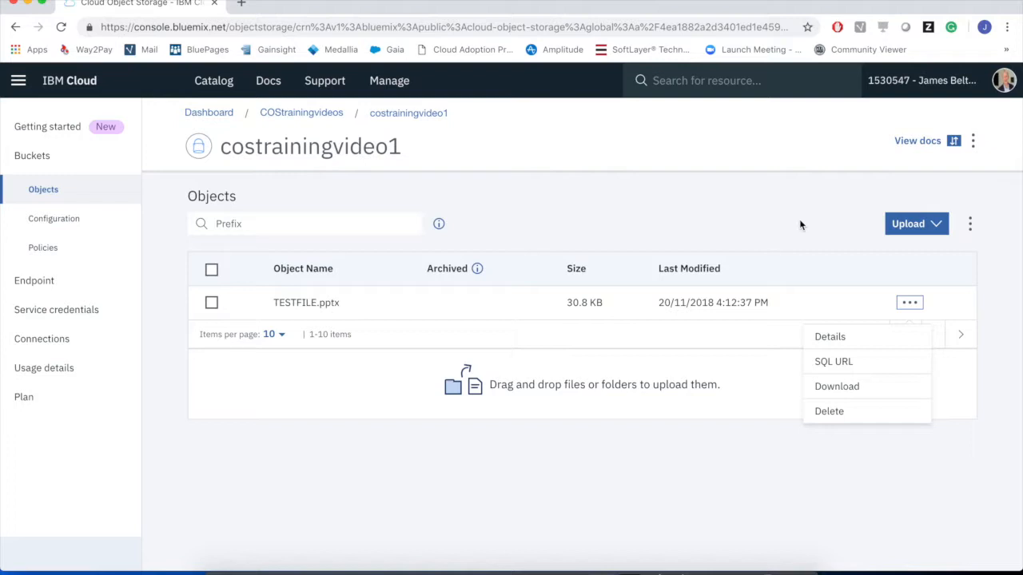
{"action": "mouse_move", "coordinate": [837, 385]}
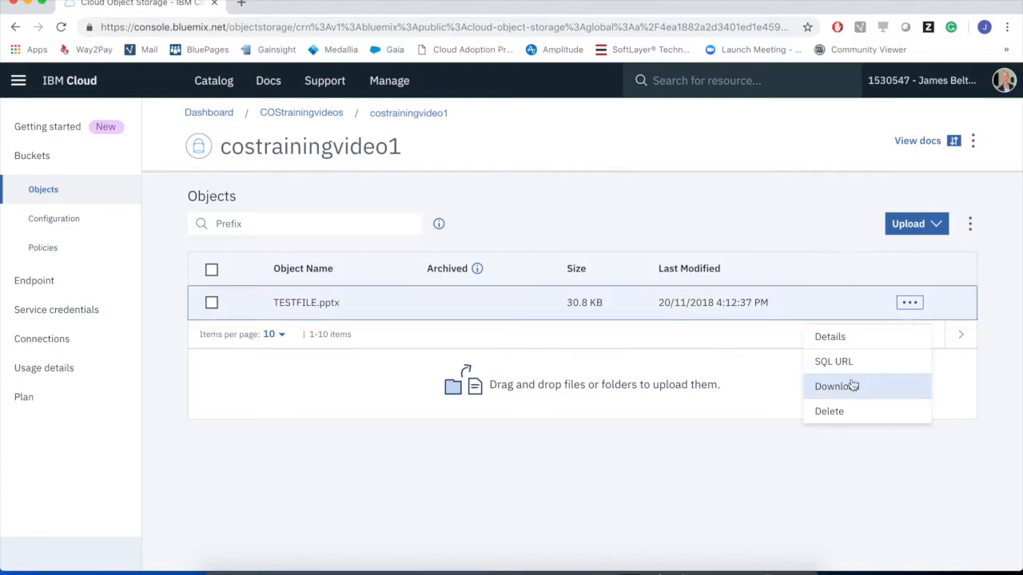
{"action": "left_click", "coordinate": [834, 386]}
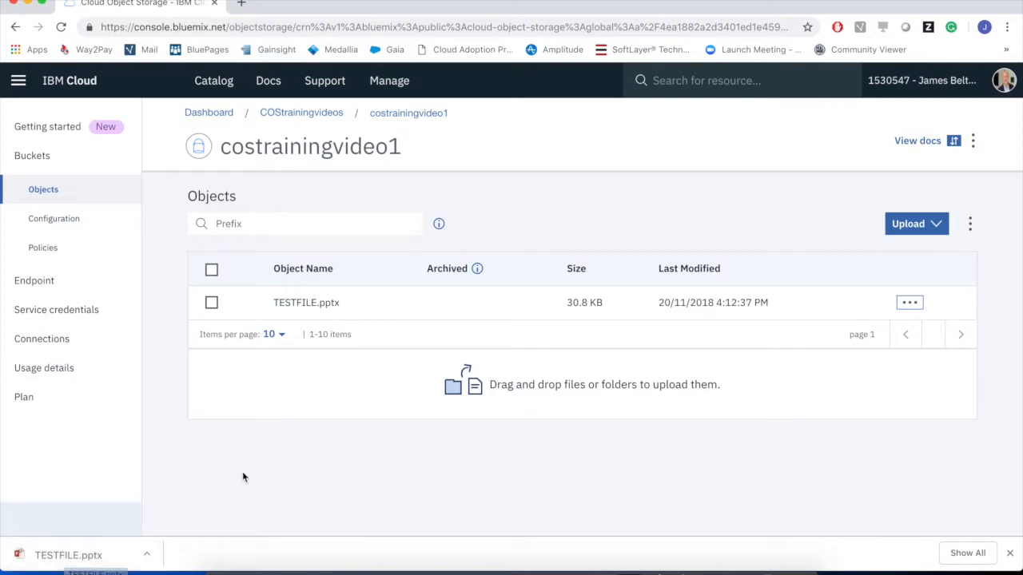
{"action": "mouse_move", "coordinate": [301, 112]}
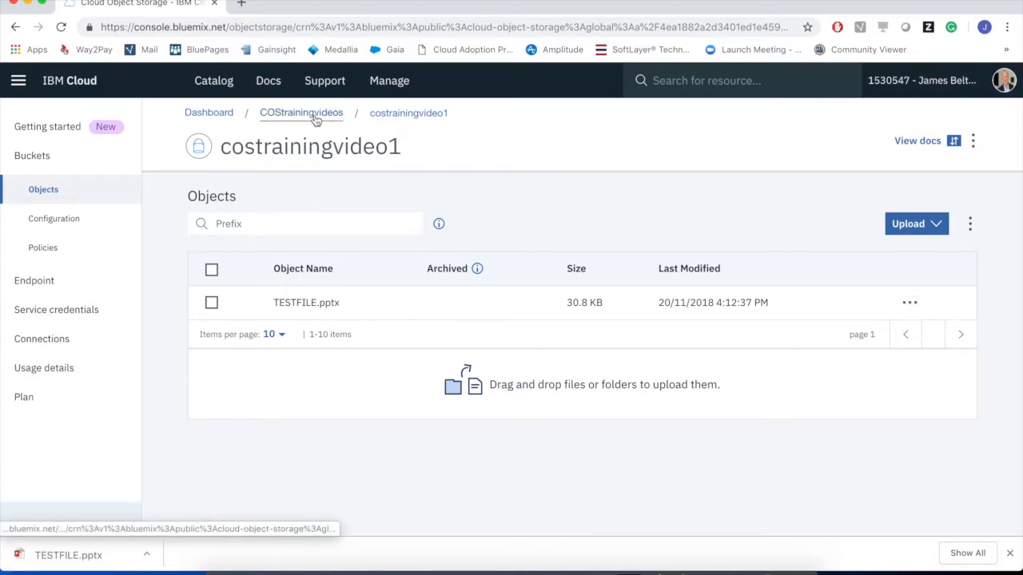
- Return to the COStrainingvideos bucket list and show costrainingvideo1's configuration, policy and delete actions
{"action": "left_click", "coordinate": [301, 112]}
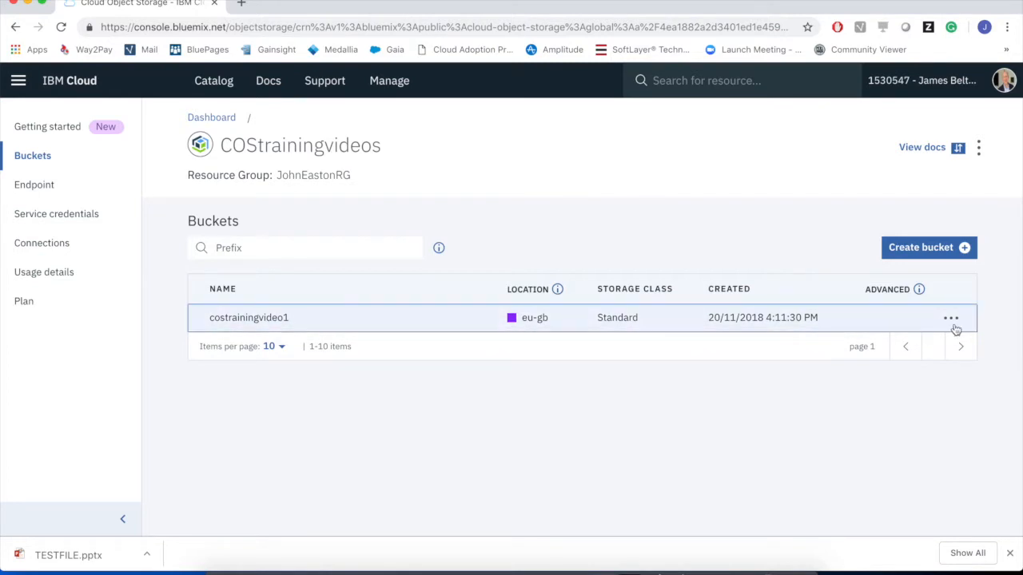
{"action": "left_click", "coordinate": [950, 316]}
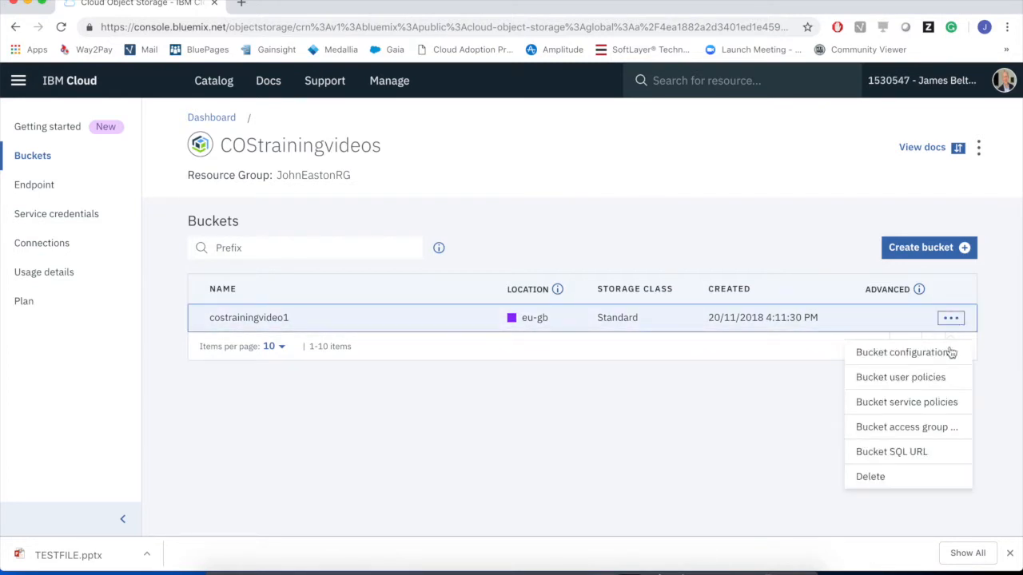
{"action": "mouse_move", "coordinate": [903, 351]}
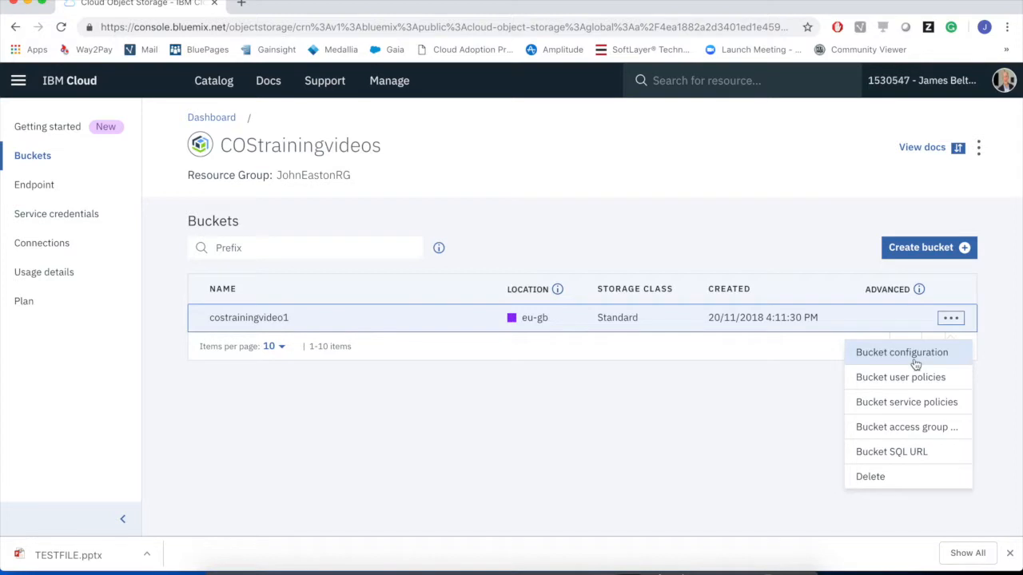
{"action": "mouse_move", "coordinate": [914, 427]}
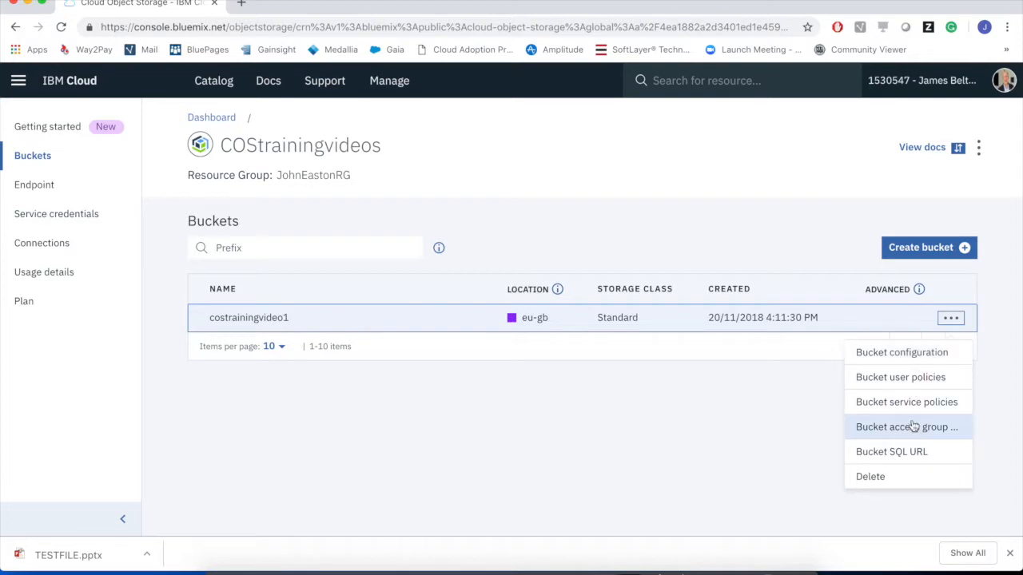
{"action": "mouse_move", "coordinate": [906, 402]}
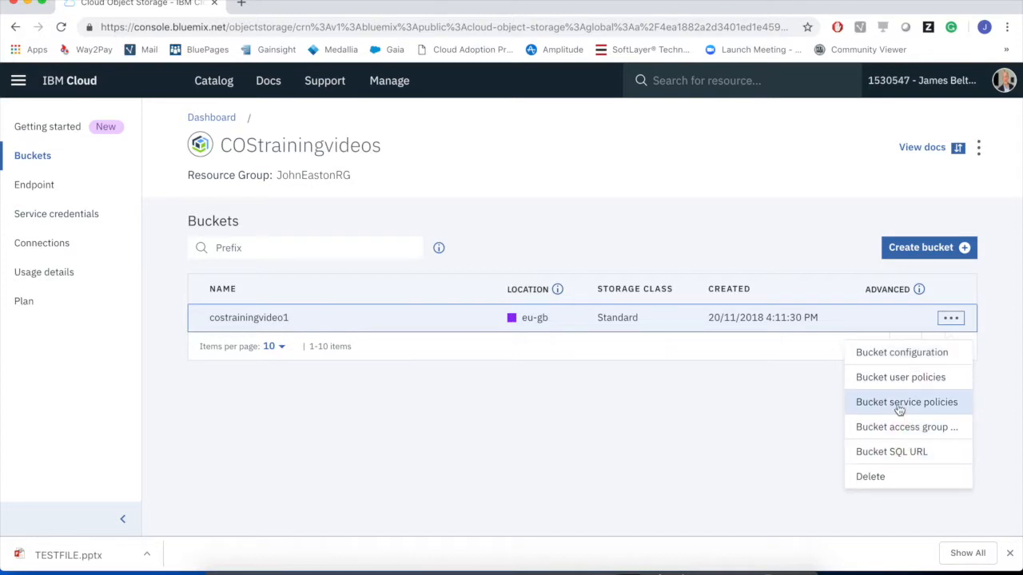
{"action": "mouse_move", "coordinate": [882, 476]}
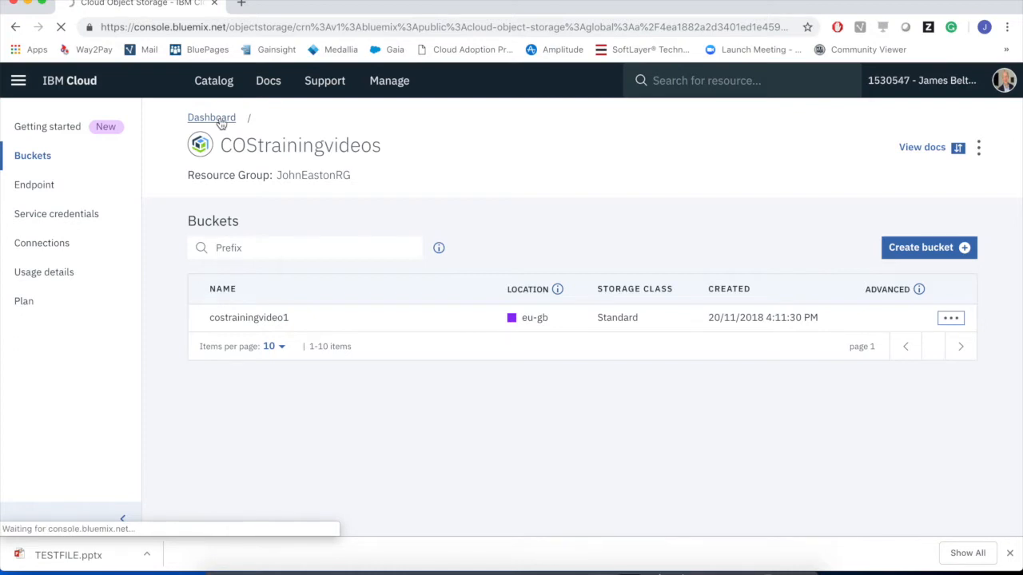
- Go to the Dashboard and show the COStrainingvideos service's Rename Service and Delete Service options
{"action": "left_click", "coordinate": [211, 118]}
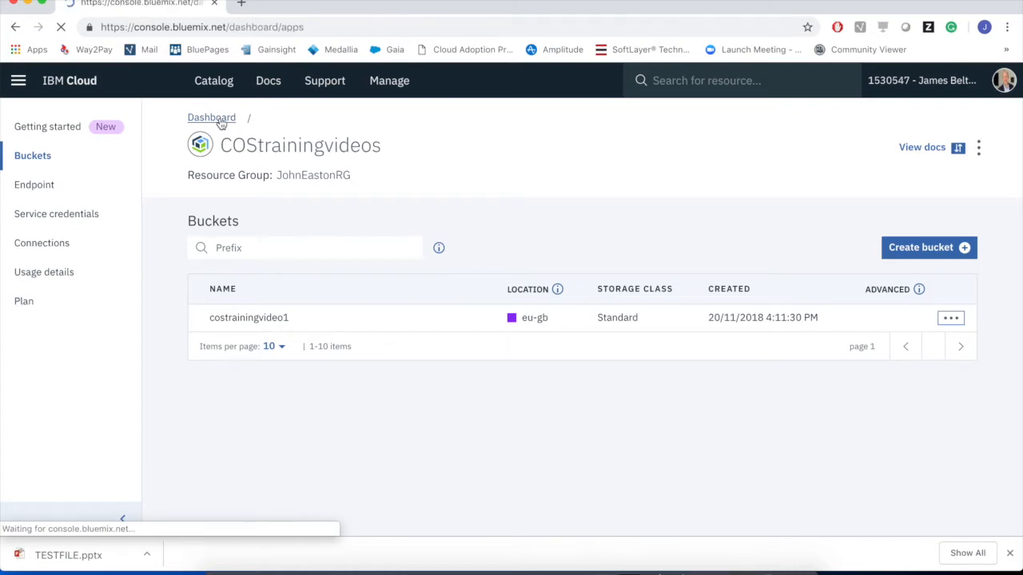
{"action": "left_click", "coordinate": [211, 118]}
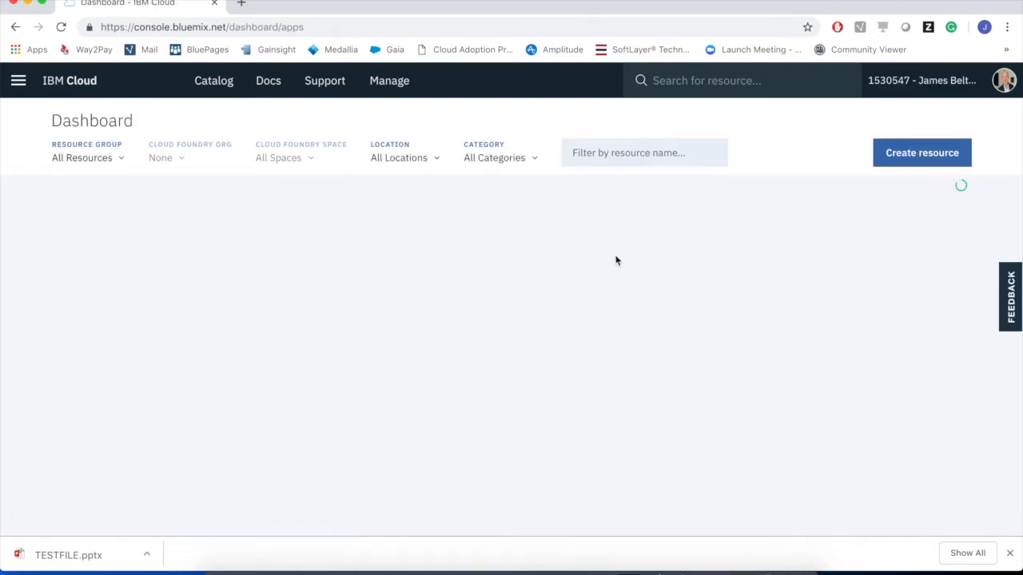
{"action": "mouse_move", "coordinate": [422, 302]}
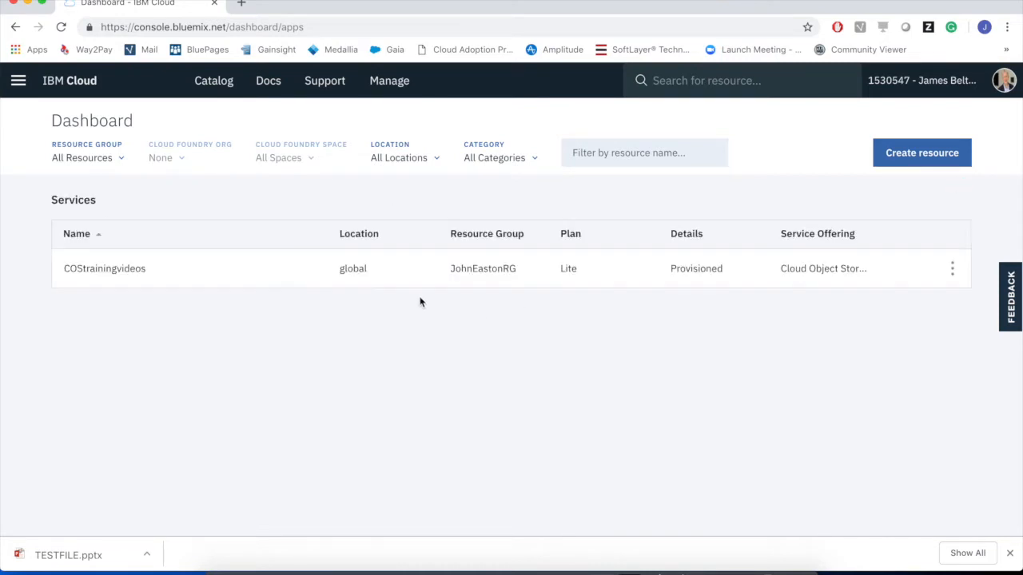
{"action": "mouse_move", "coordinate": [96, 255]}
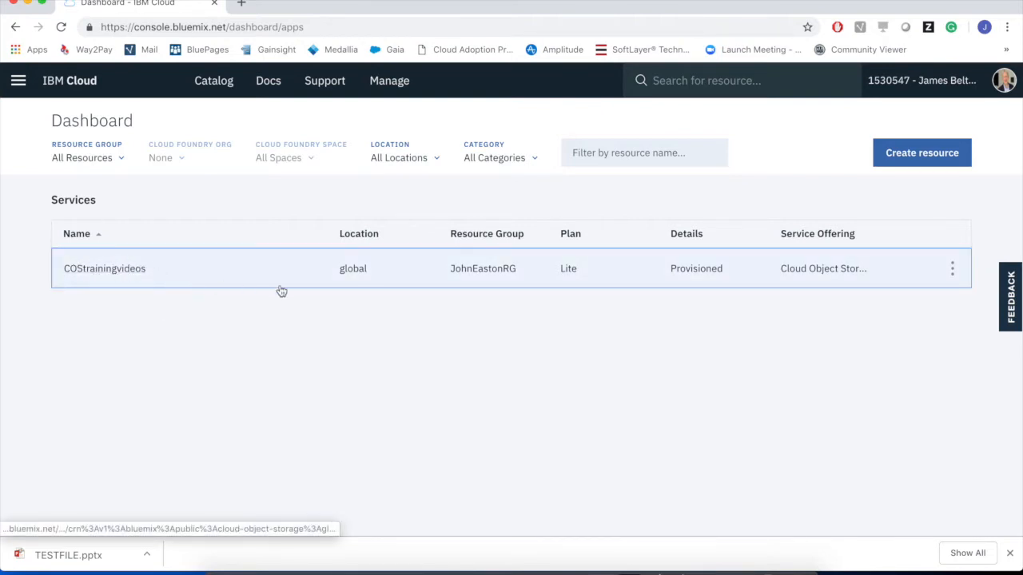
{"action": "mouse_move", "coordinate": [477, 270]}
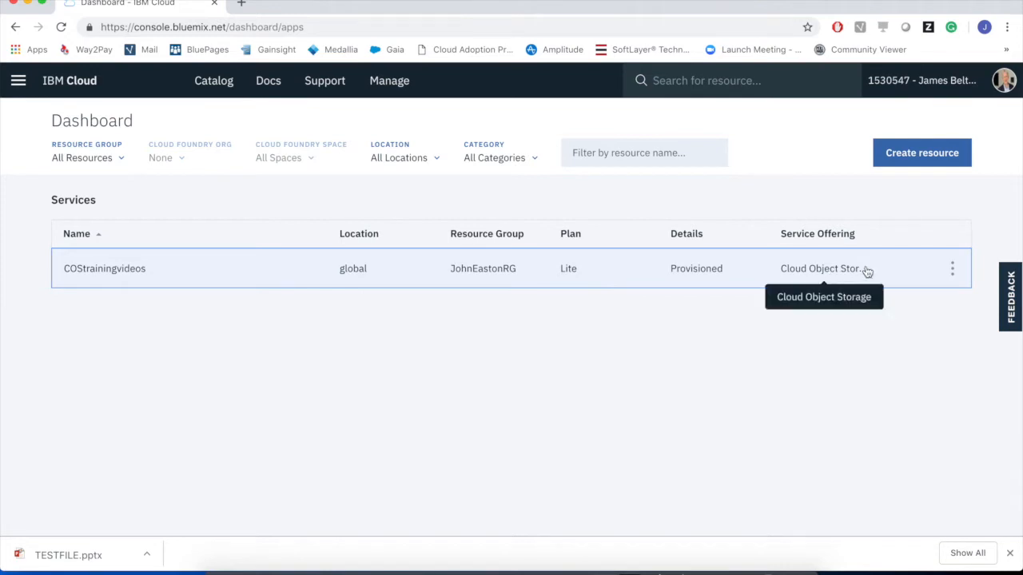
{"action": "left_click", "coordinate": [953, 268]}
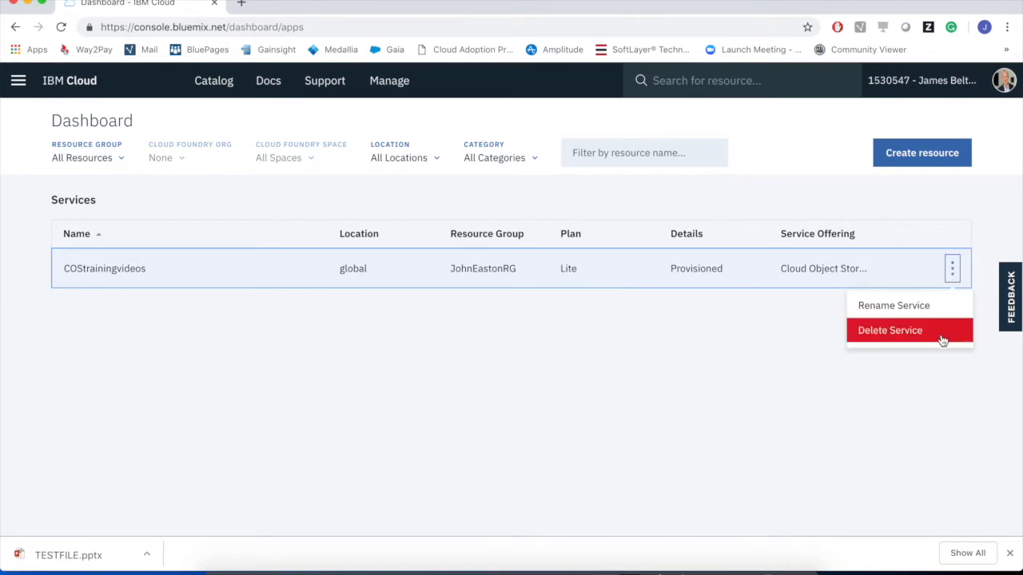
{"action": "mouse_move", "coordinate": [894, 305]}
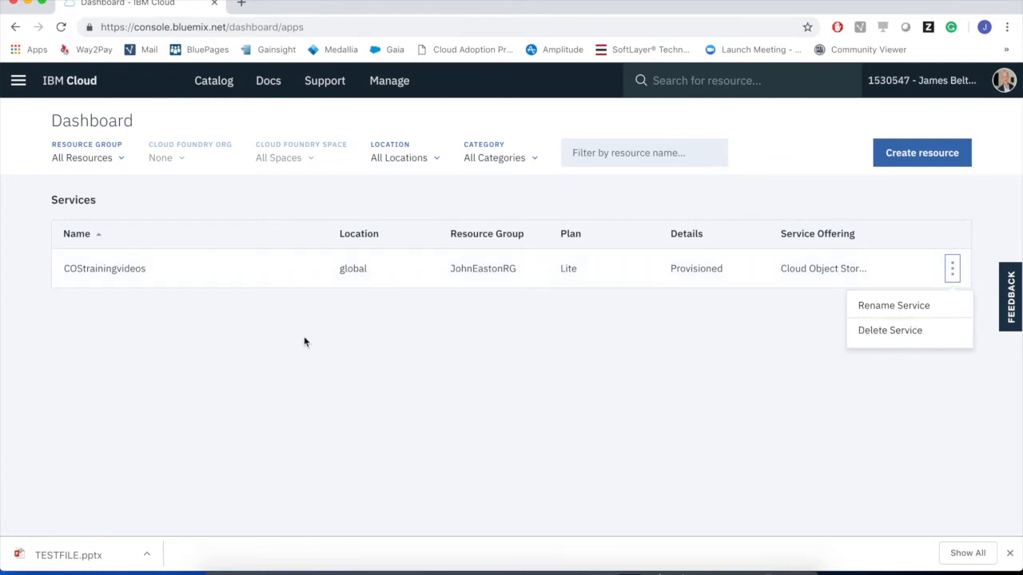
{"action": "mouse_move", "coordinate": [275, 323]}
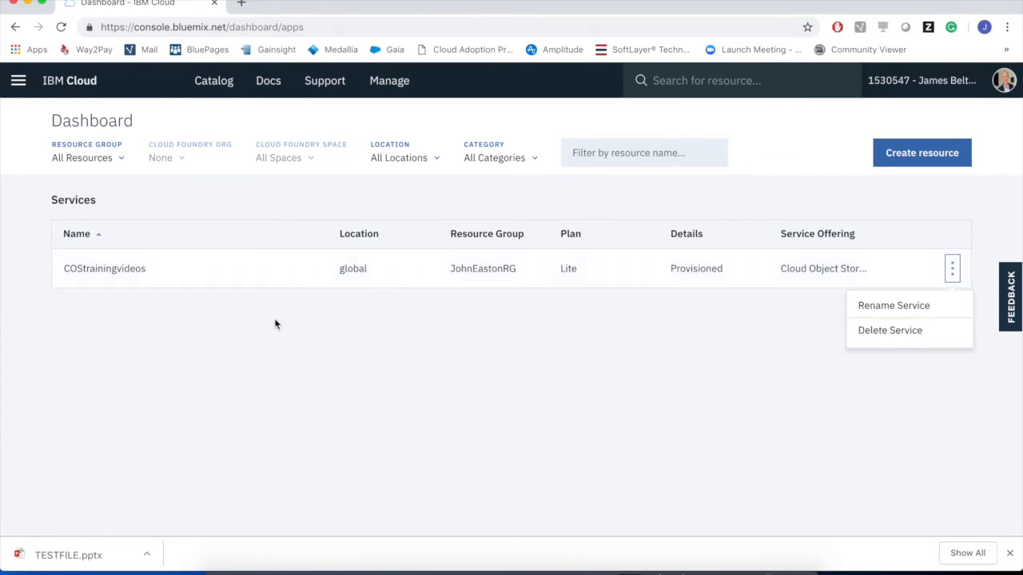
{"action": "mouse_move", "coordinate": [563, 350]}
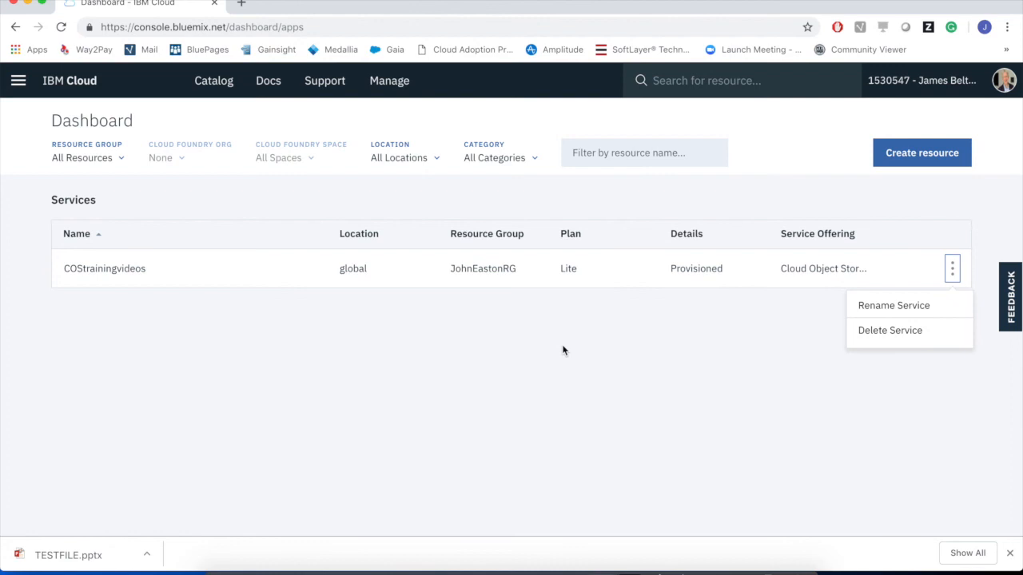
{"action": "mouse_move", "coordinate": [558, 200]}
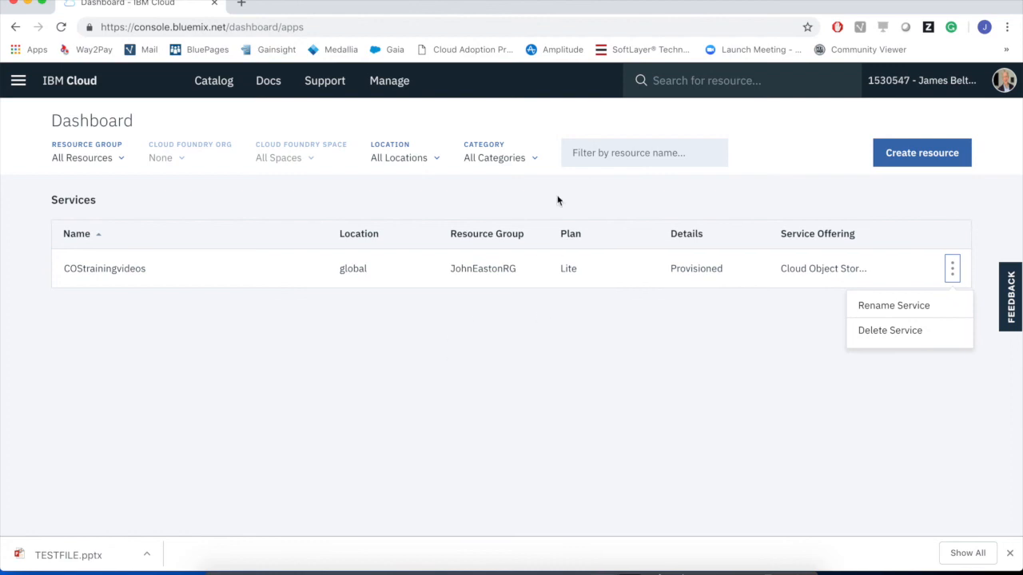